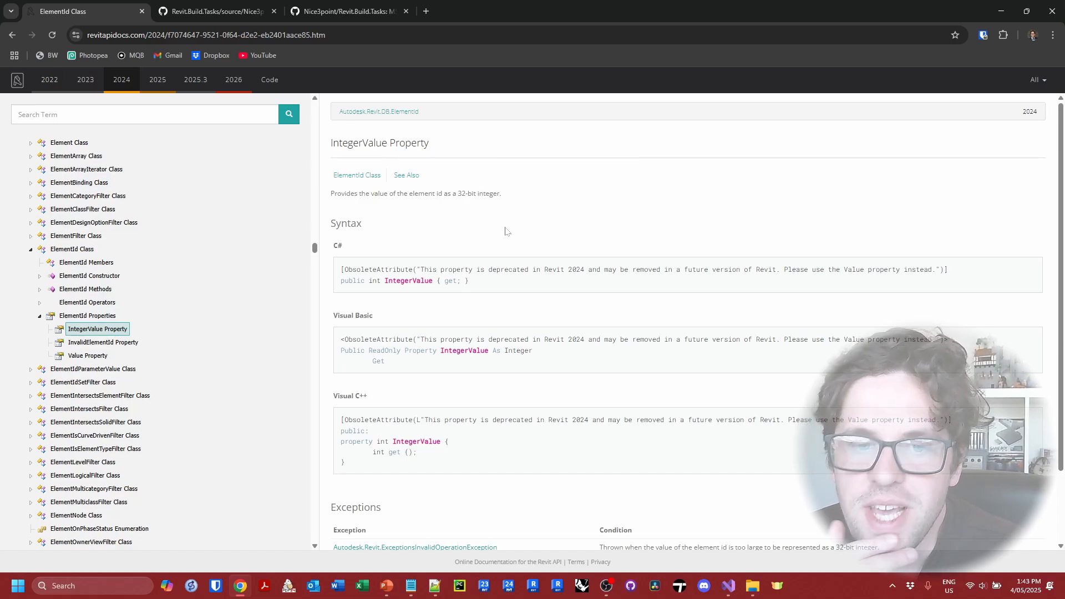
mouse_move(488, 337)
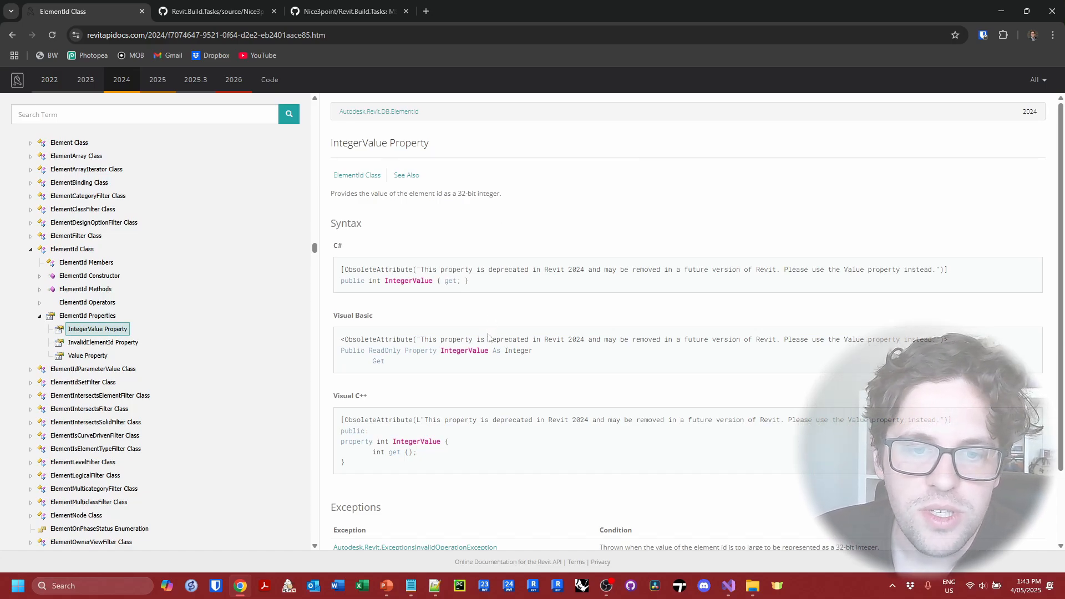
Switch Revit API Docs to the 2025 version and show the ElementId Value property page.
double_click(577, 340)
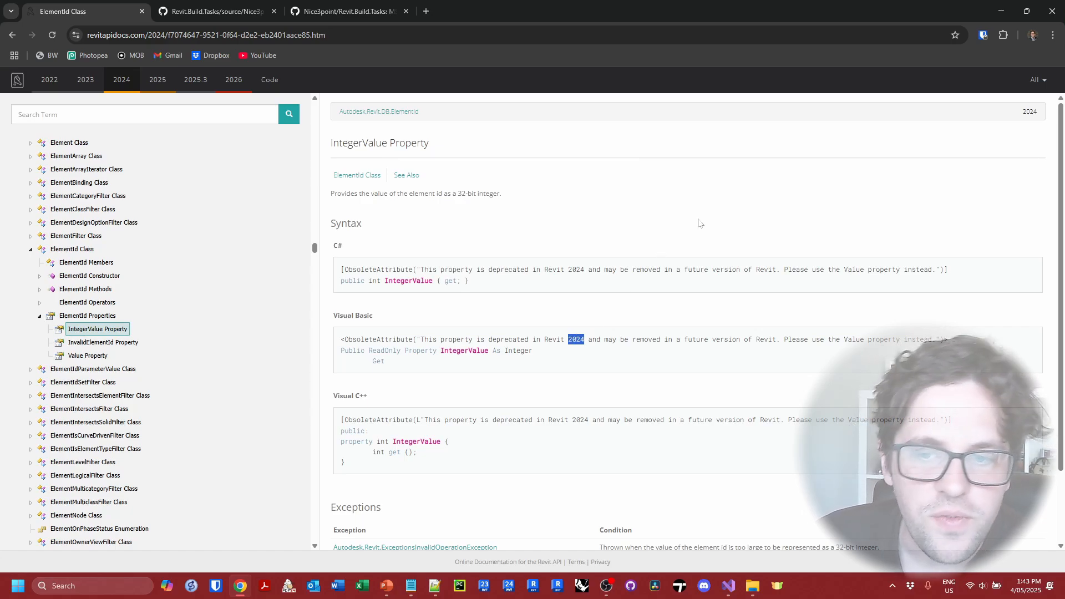
mouse_move(480, 284)
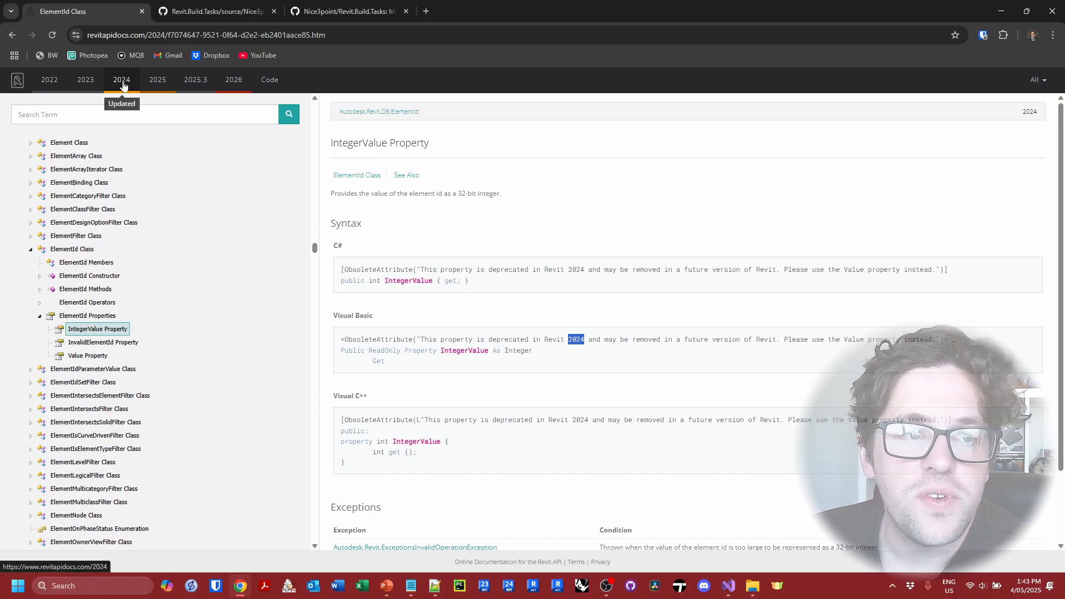
left_click(156, 80)
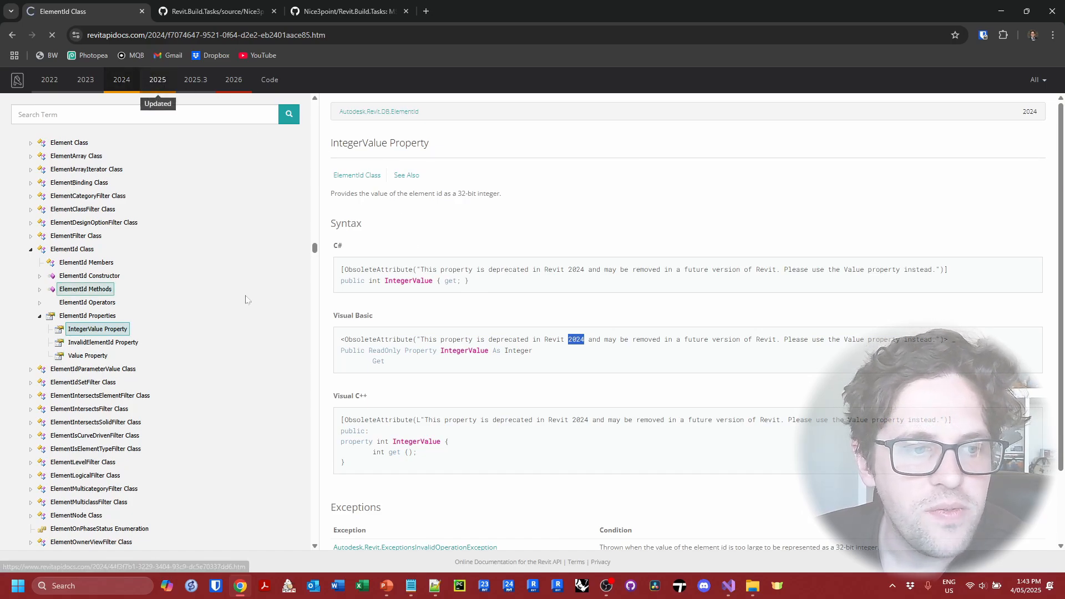
left_click(156, 80)
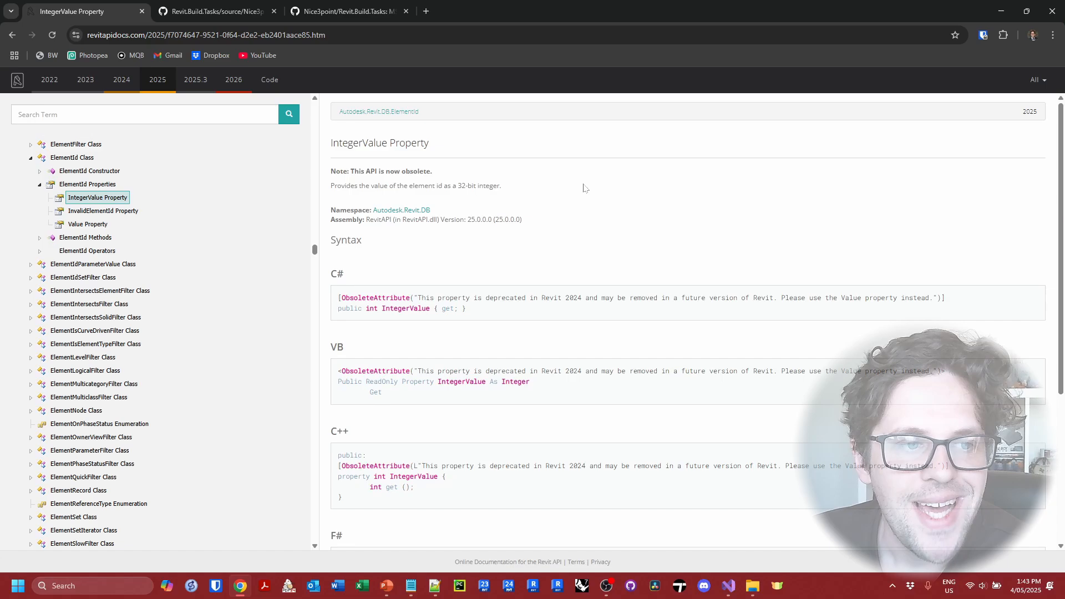
left_click(87, 224)
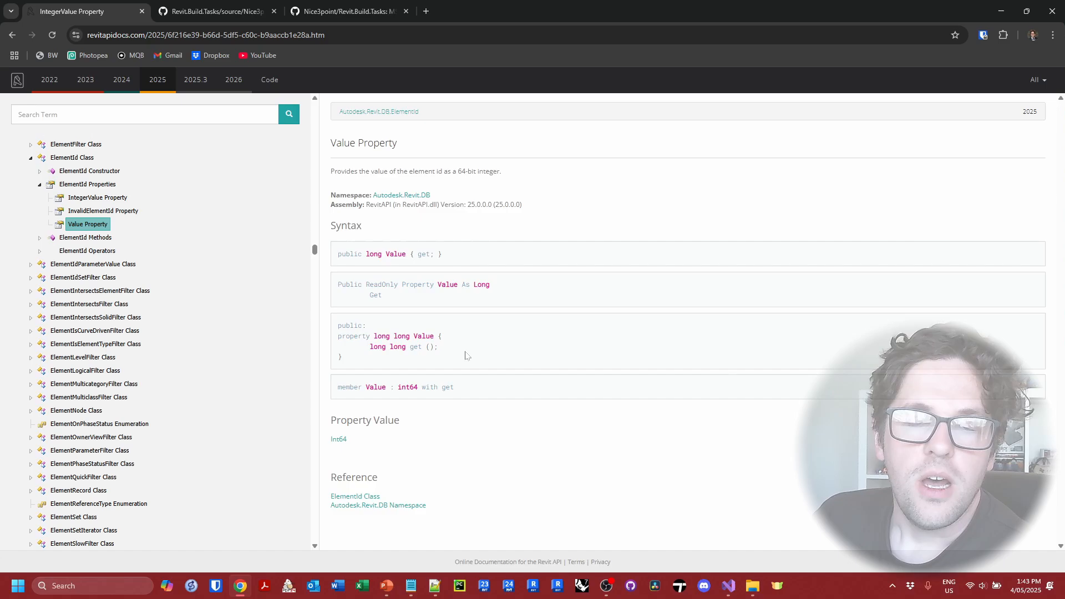
Review GenerateCompatibleDefineConstants.cs where the REVIT version and OR_GREATER constants are built.
left_click(215, 11)
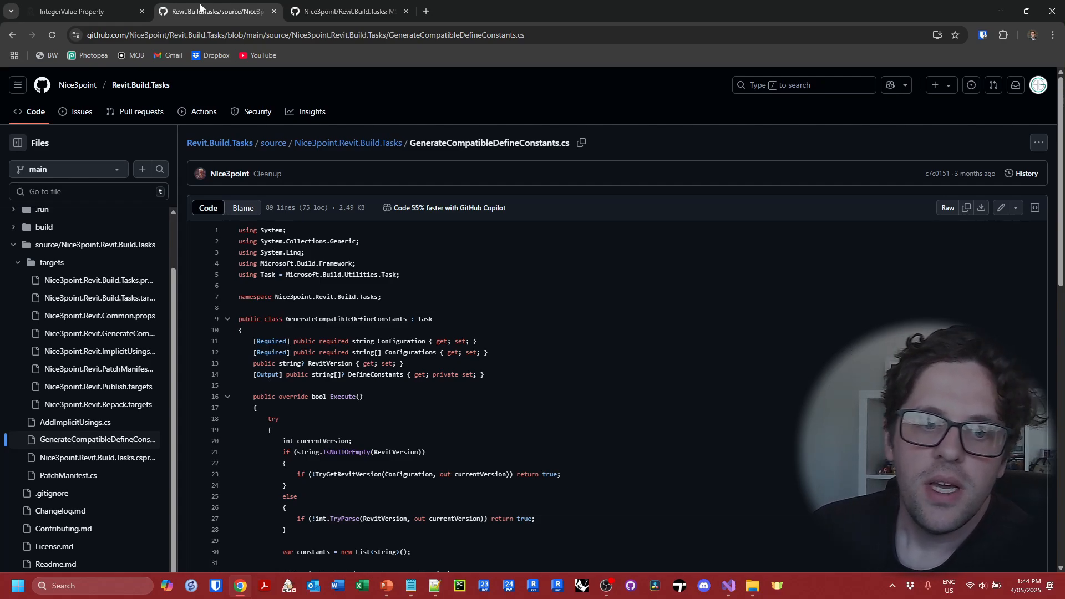
scroll("down", 3)
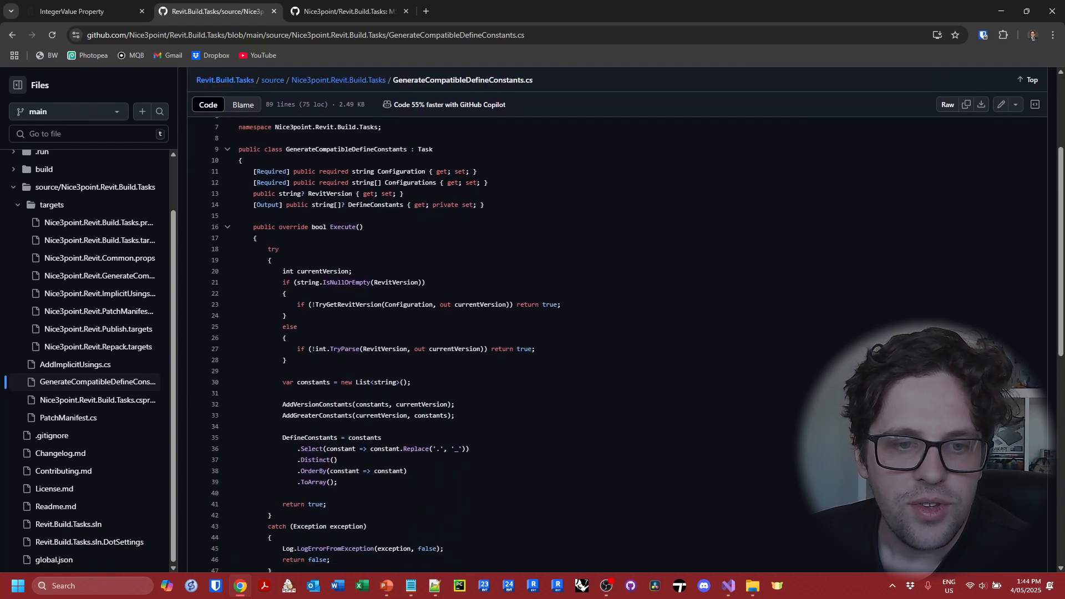
scroll("down", 3)
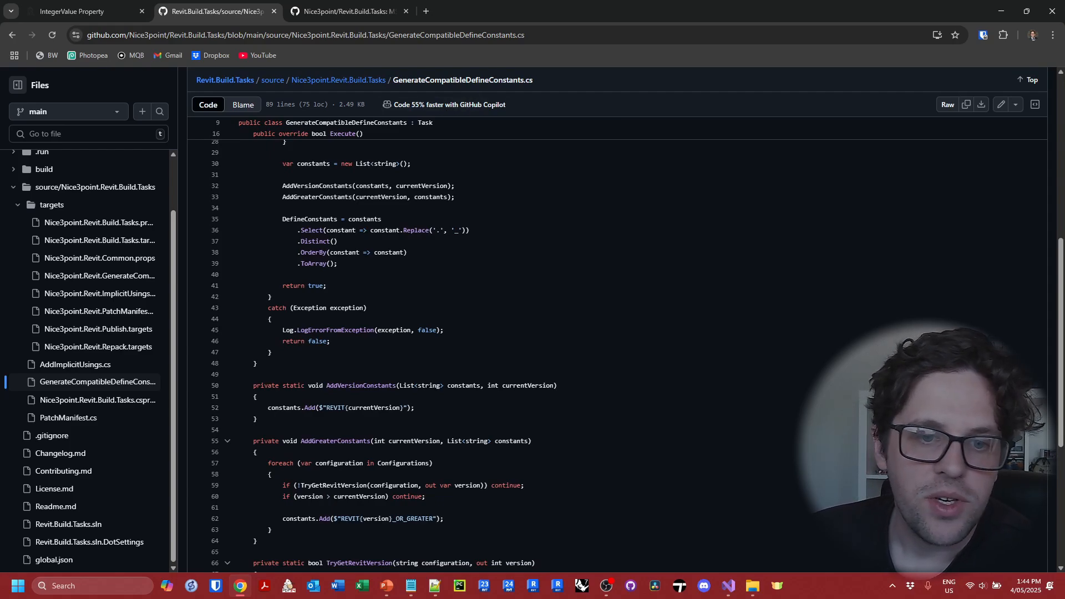
scroll("down", 3)
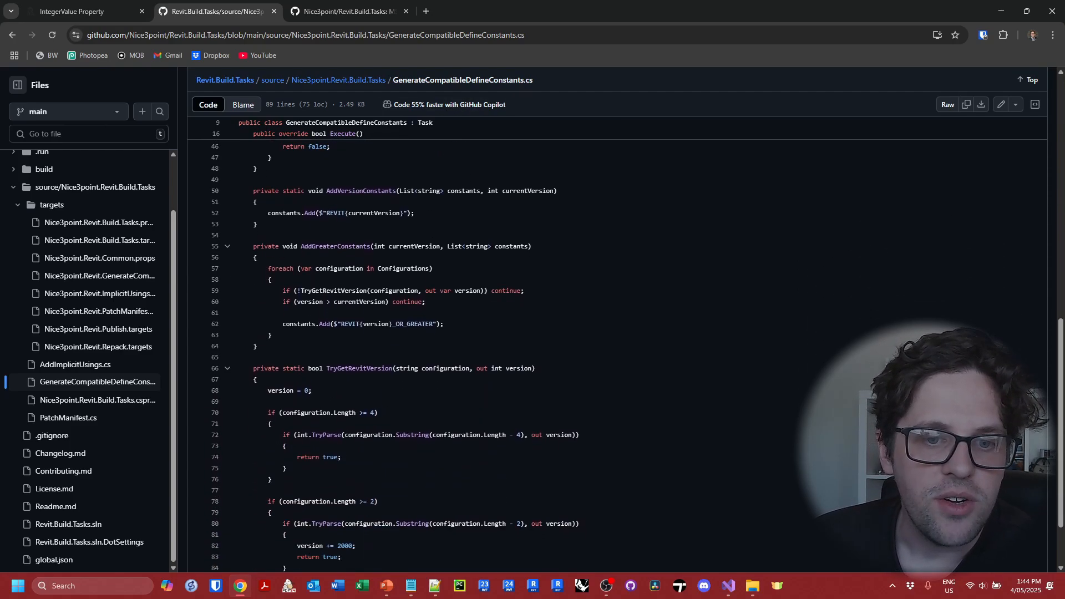
scroll("down", 3)
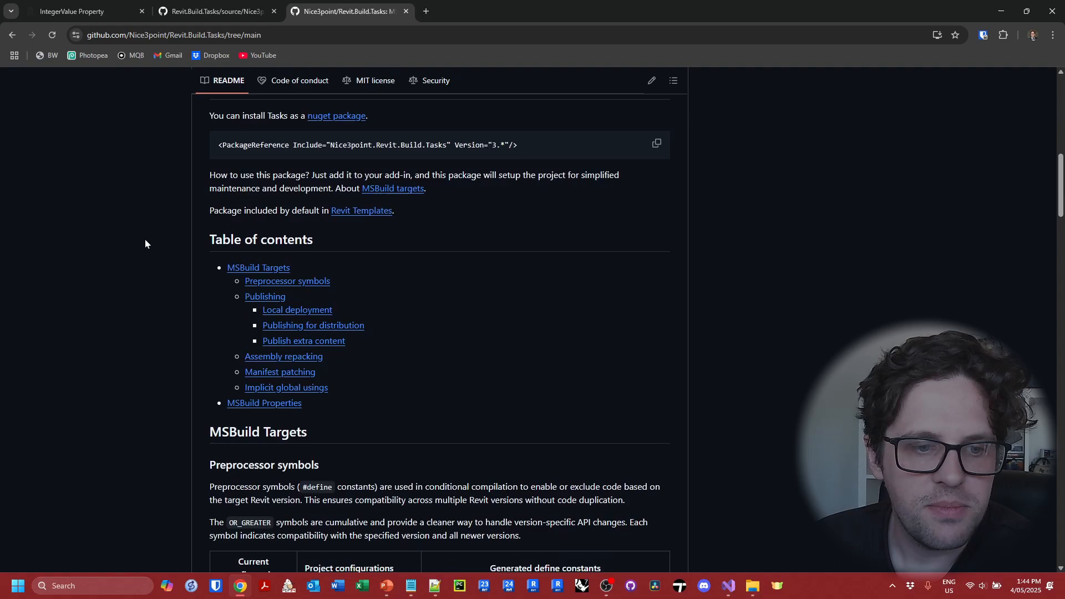
Read the README's Preprocessor symbols section, highlighting REVIT2020_OR_GREATER and REVIT2022 in the constants table.
scroll("down", 3)
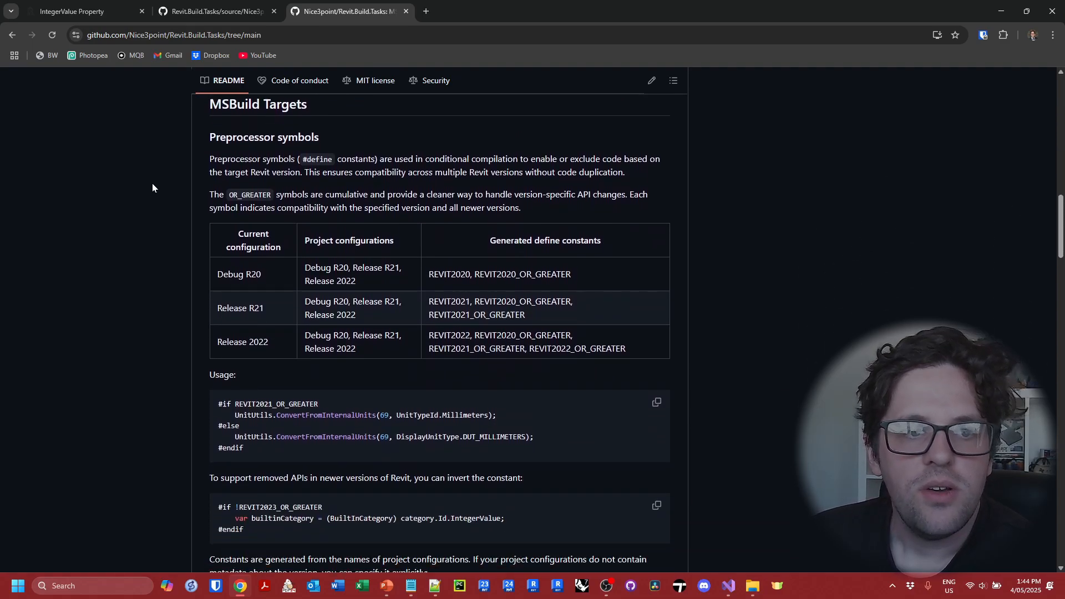
mouse_move(47, 273)
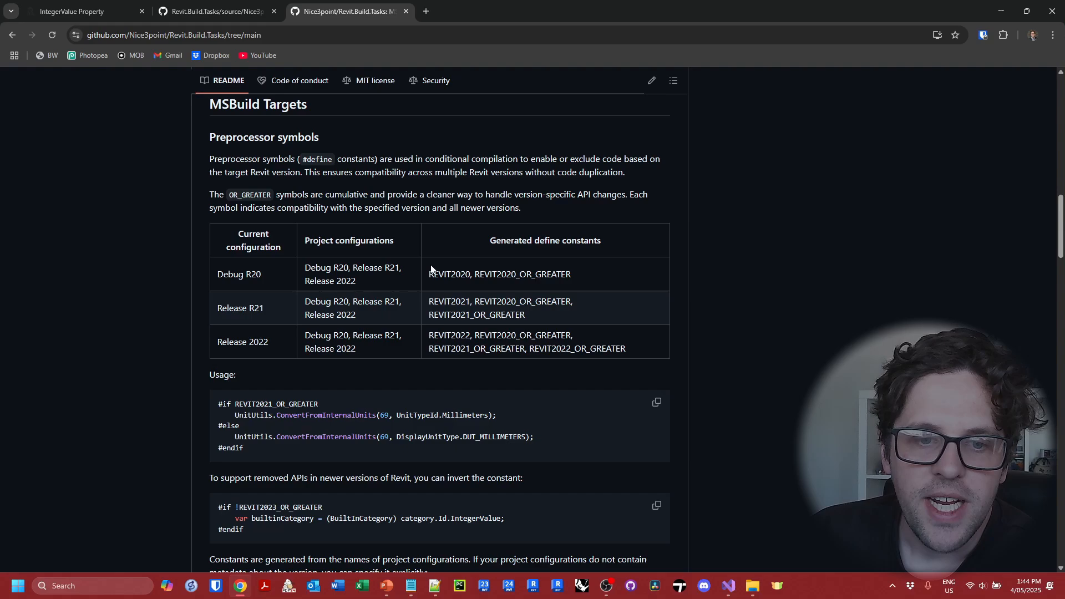
double_click(448, 274)
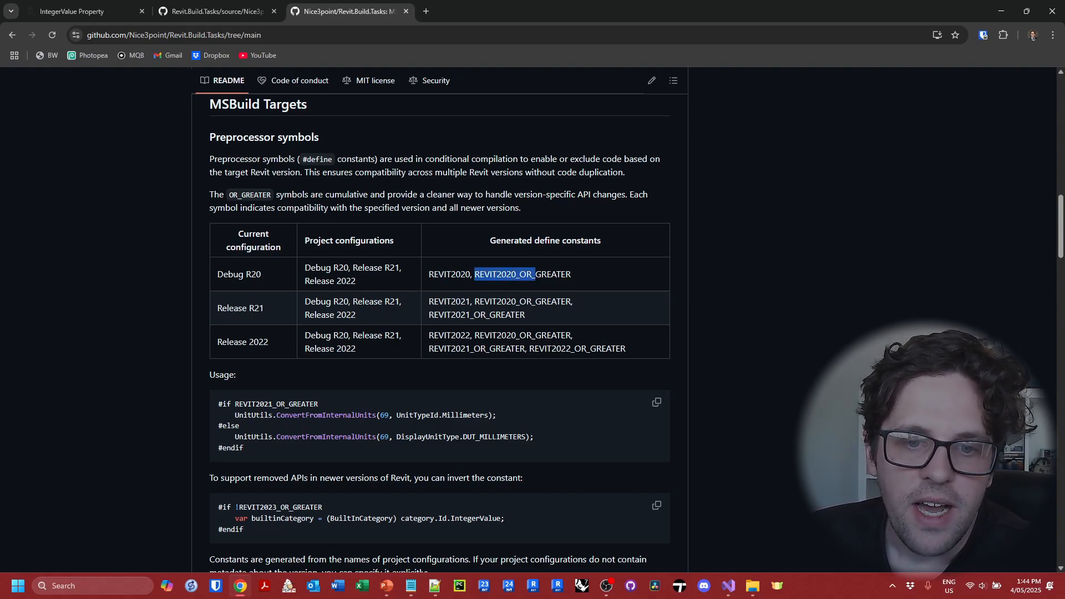
left_click_drag(534, 274, 571, 274)
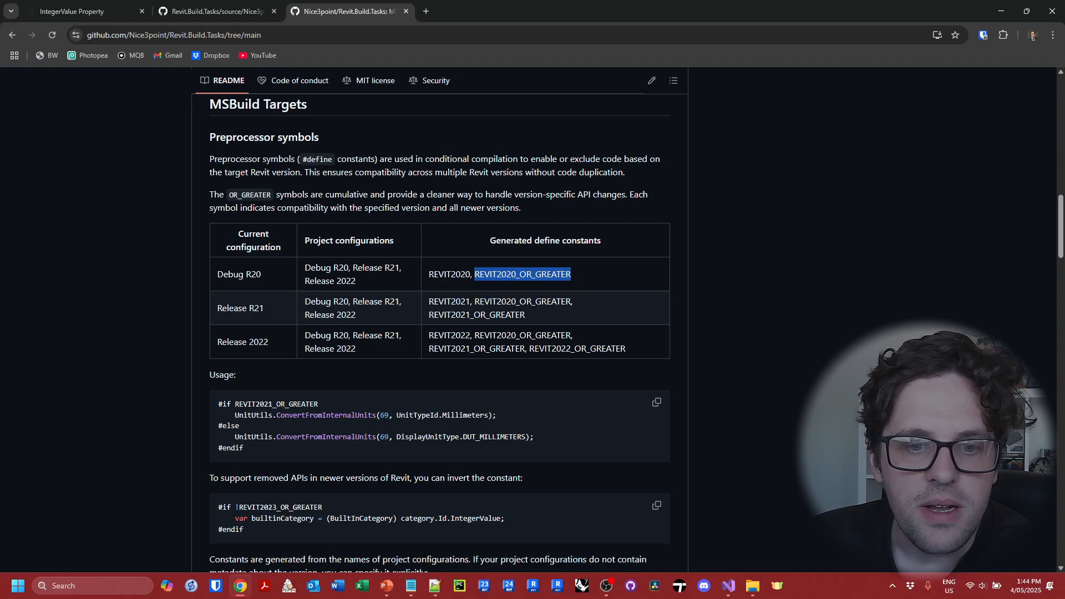
double_click(448, 335)
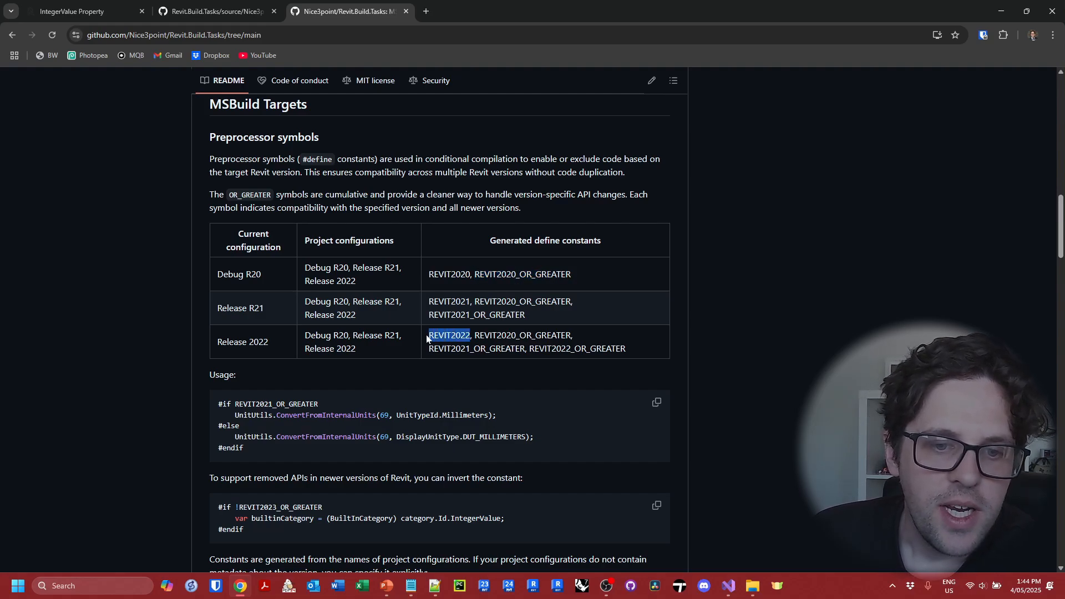
scroll("down", 3)
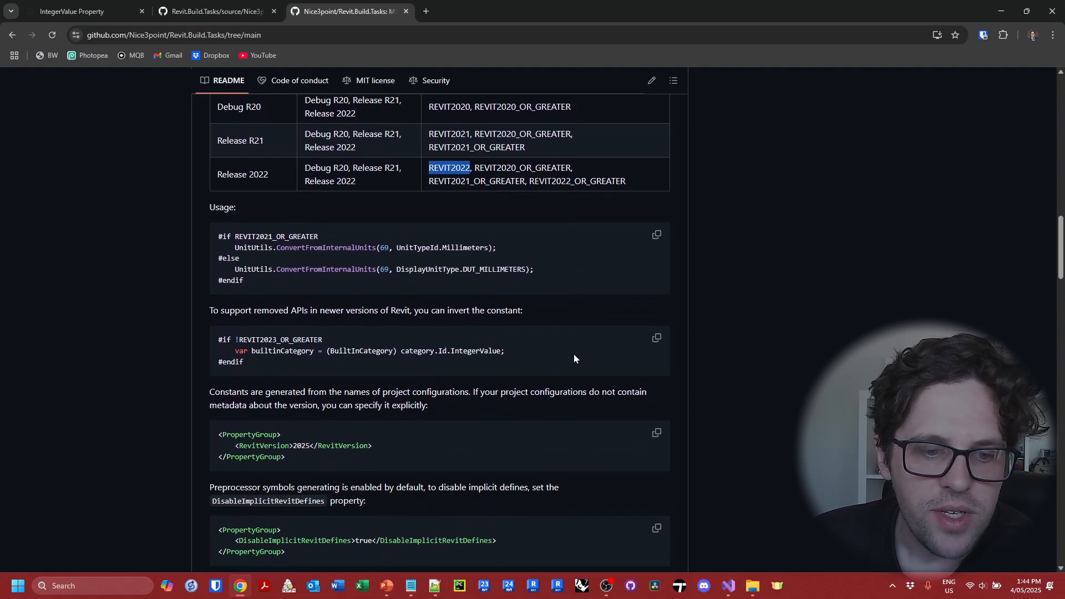
scroll("down", 3)
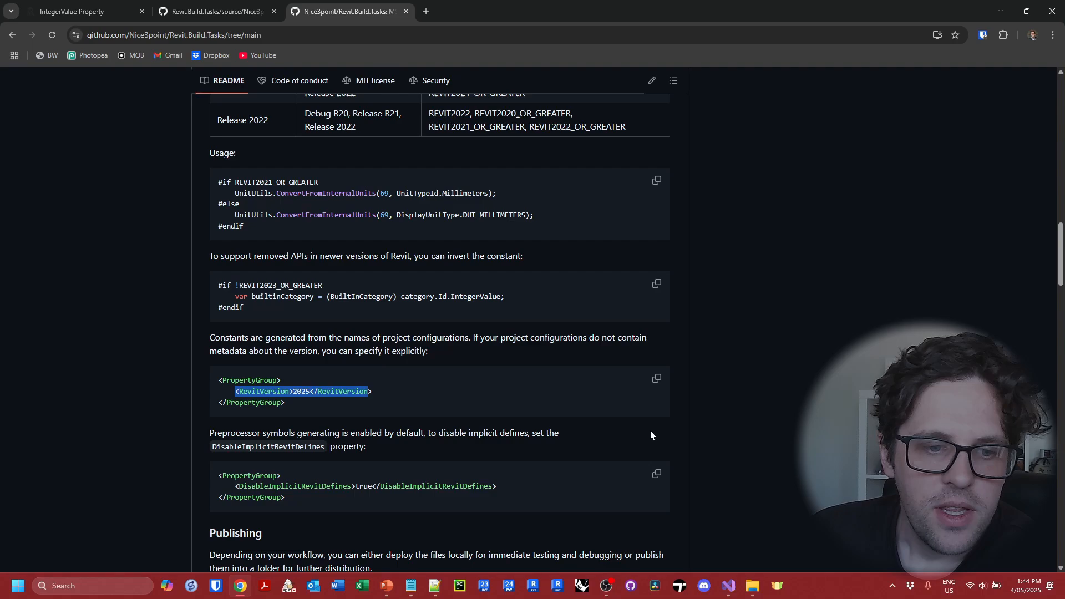
mouse_move(652, 434)
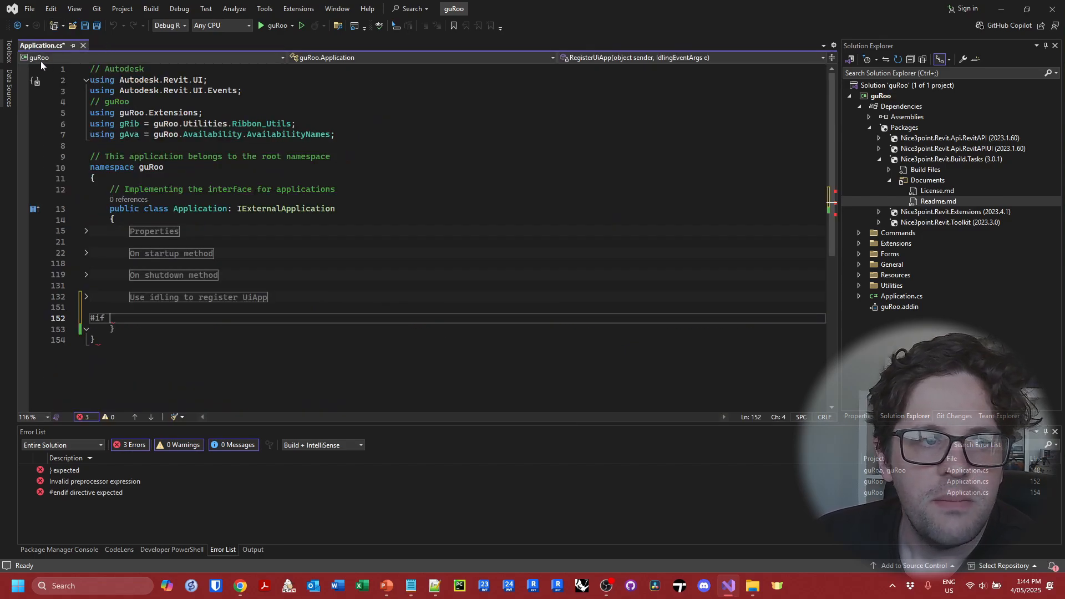
Show the guRoo .csproj and inspect the per-configuration RevitVersion values such as 2023.
left_click(879, 159)
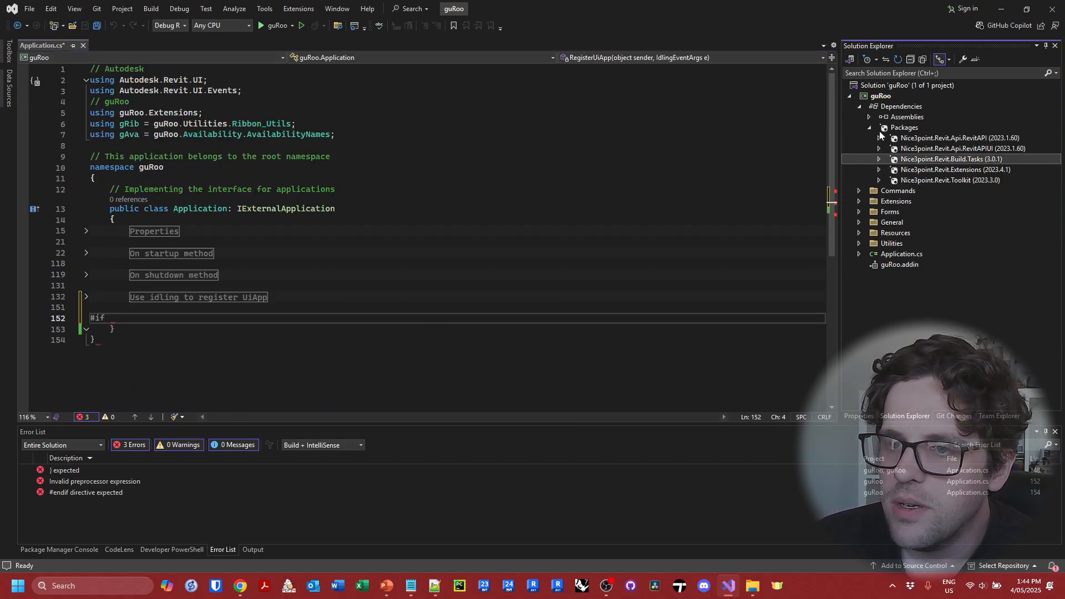
left_click(30, 44)
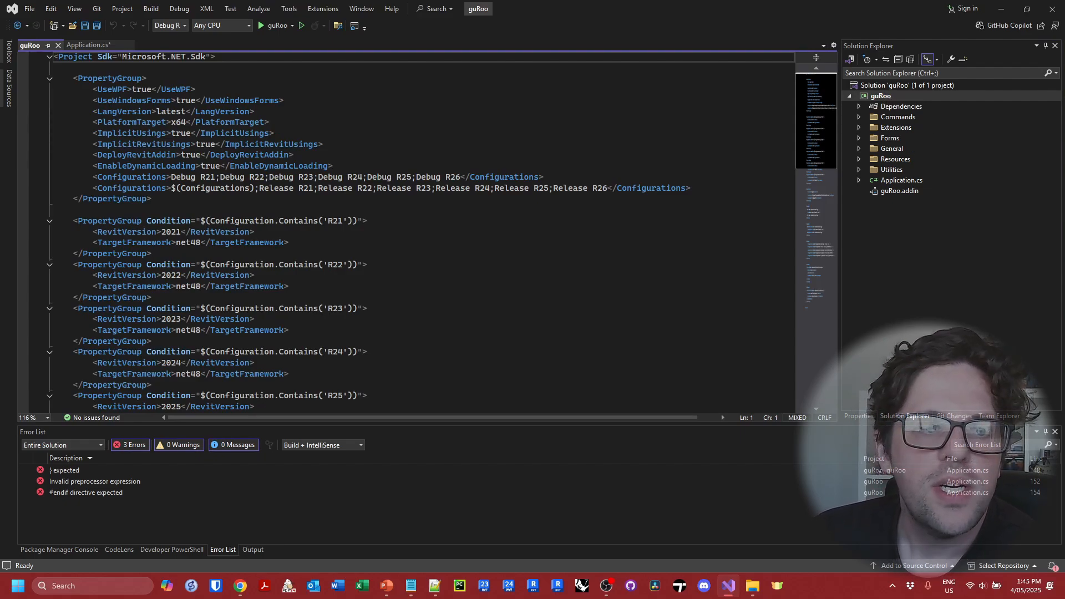
scroll("down", 3)
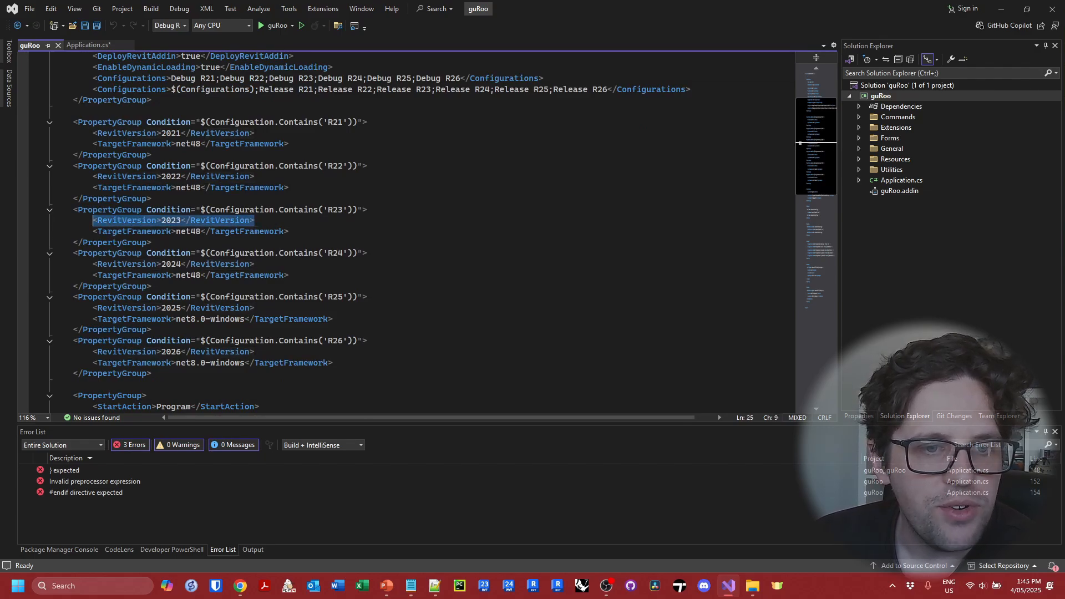
left_click(157, 220)
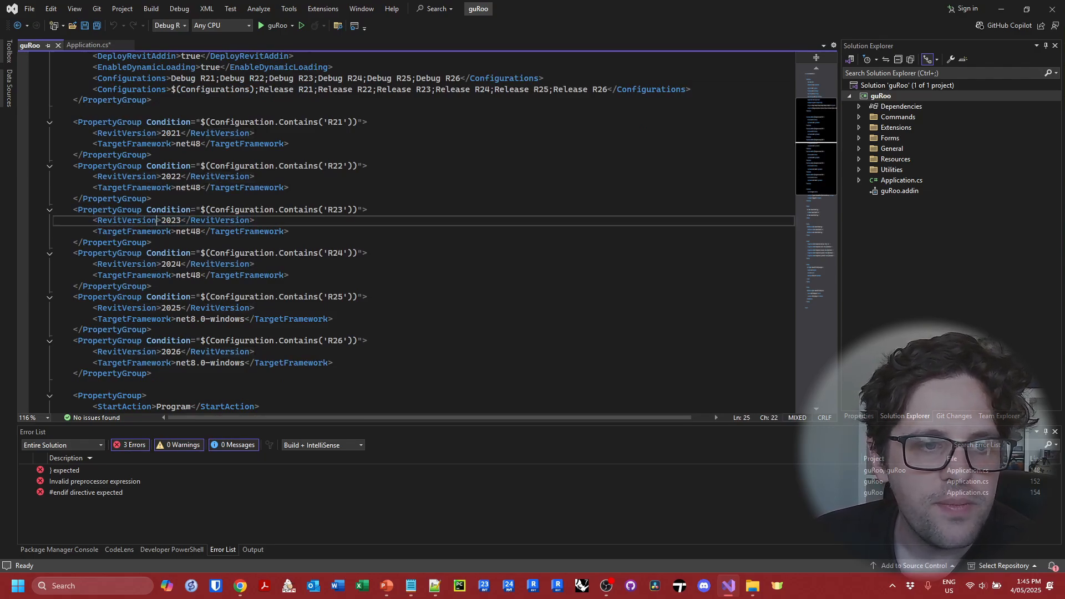
double_click(171, 220)
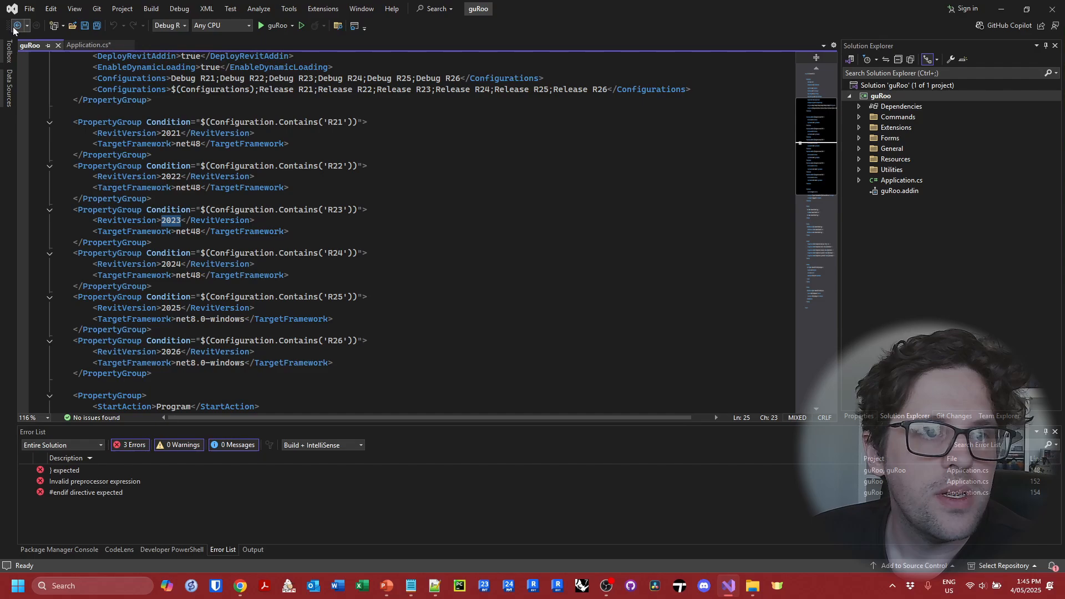
left_click(188, 231)
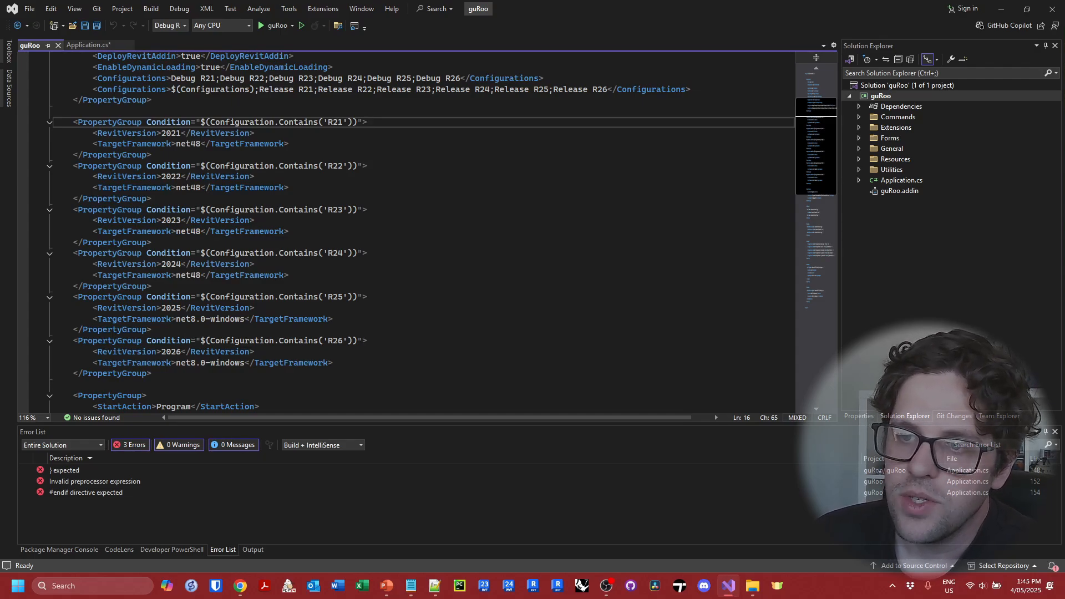
In ElementId_Ext.cs, start a public static Ext_ method after Ext_IsValid.
left_click(859, 126)
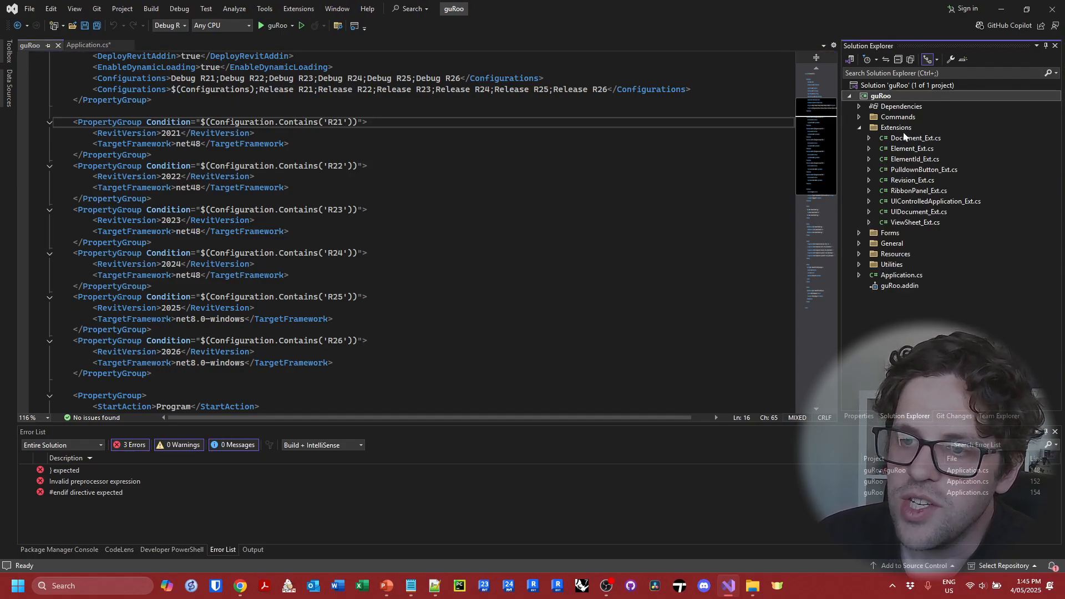
double_click(913, 158)
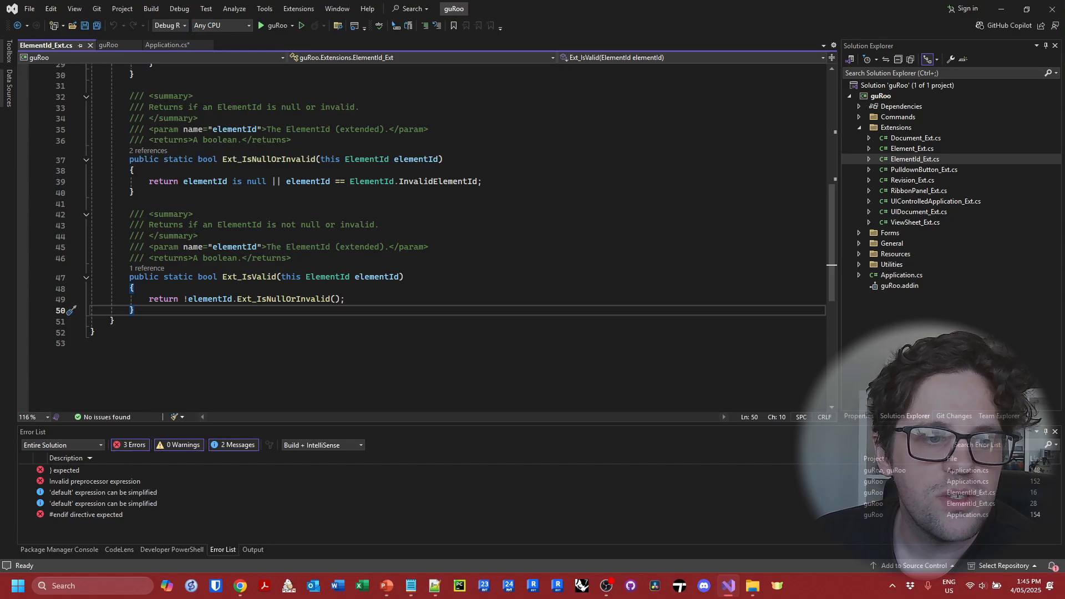
key("Enter")
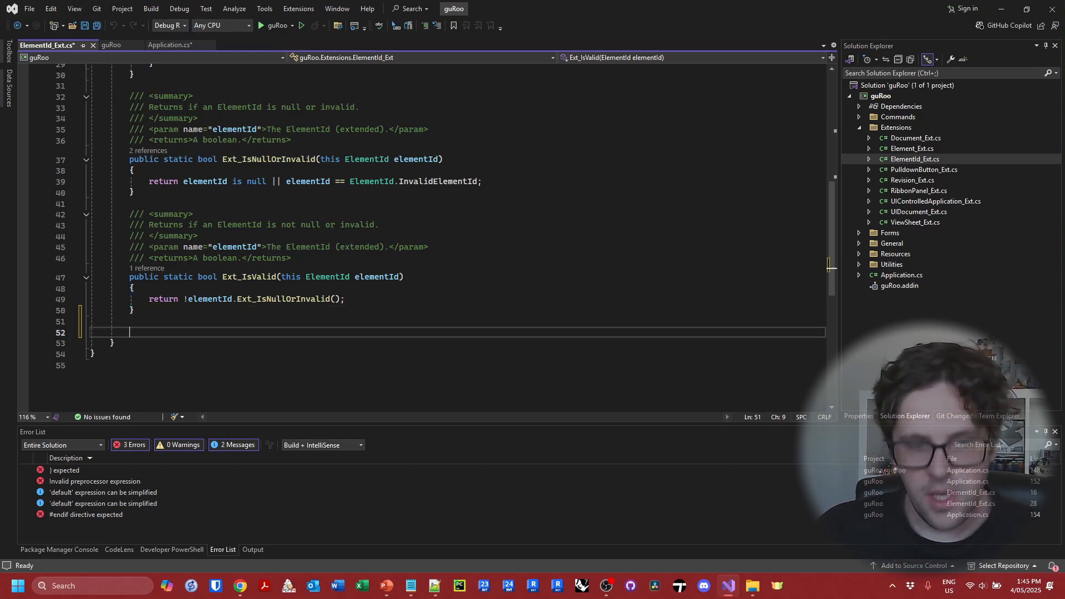
type("public static int")
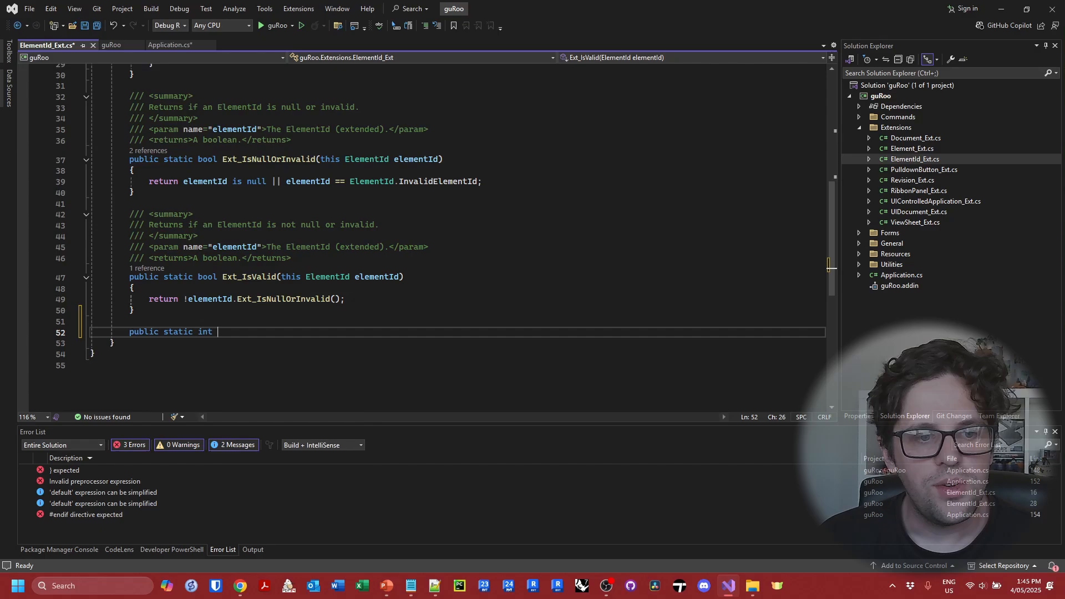
type("Ext_")
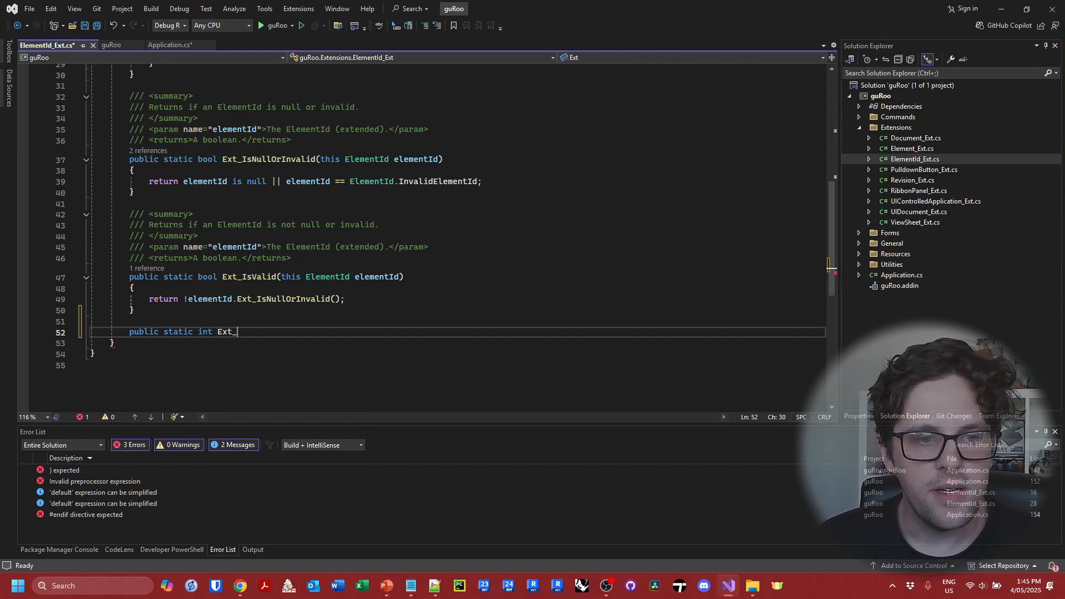
Complete Ext_IntegerValue(this ElementId elementId) returning elementId.IntegerValue.
type("IntegerValue")
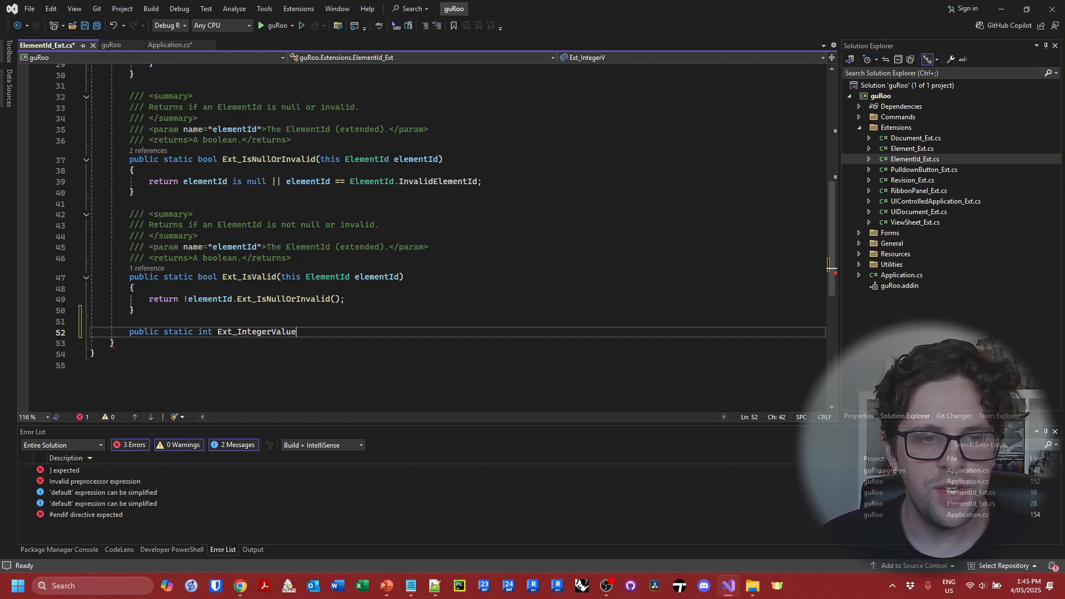
type("(this ElementId elementId) { }")
type("return")
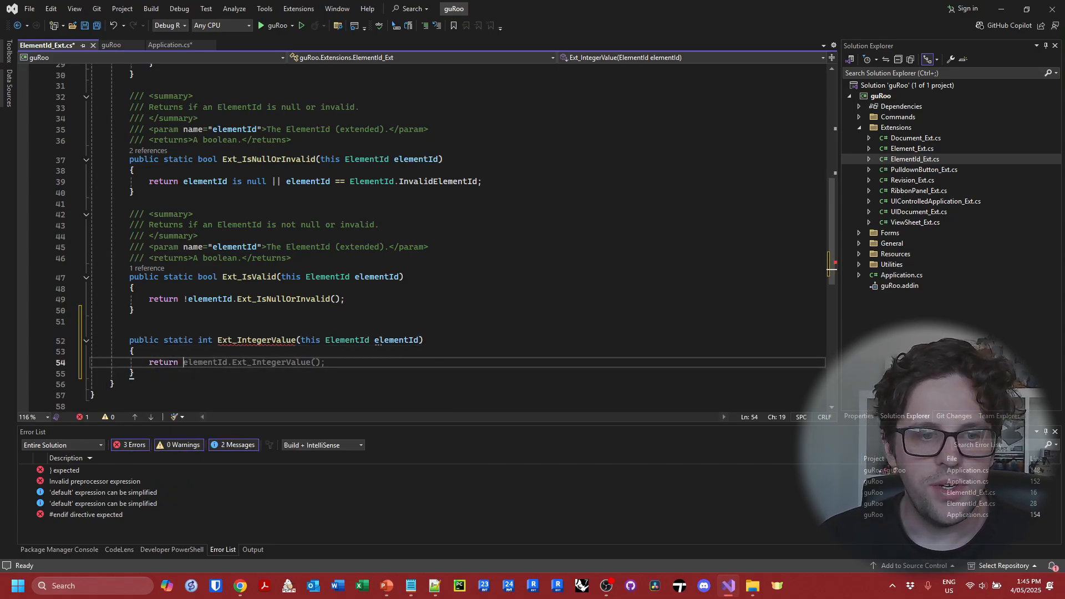
type("elementId")
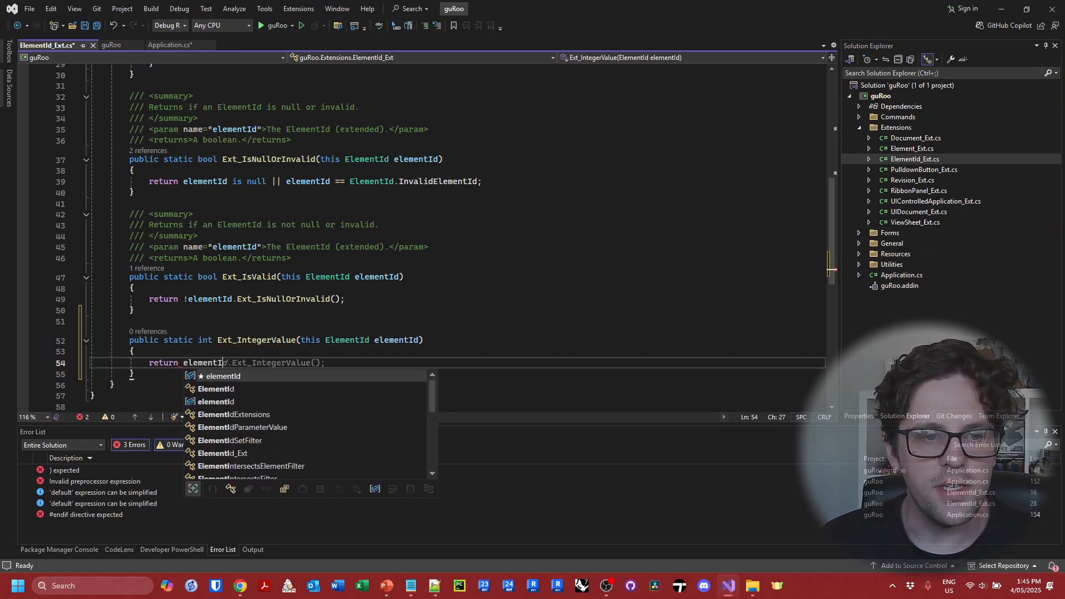
type("In")
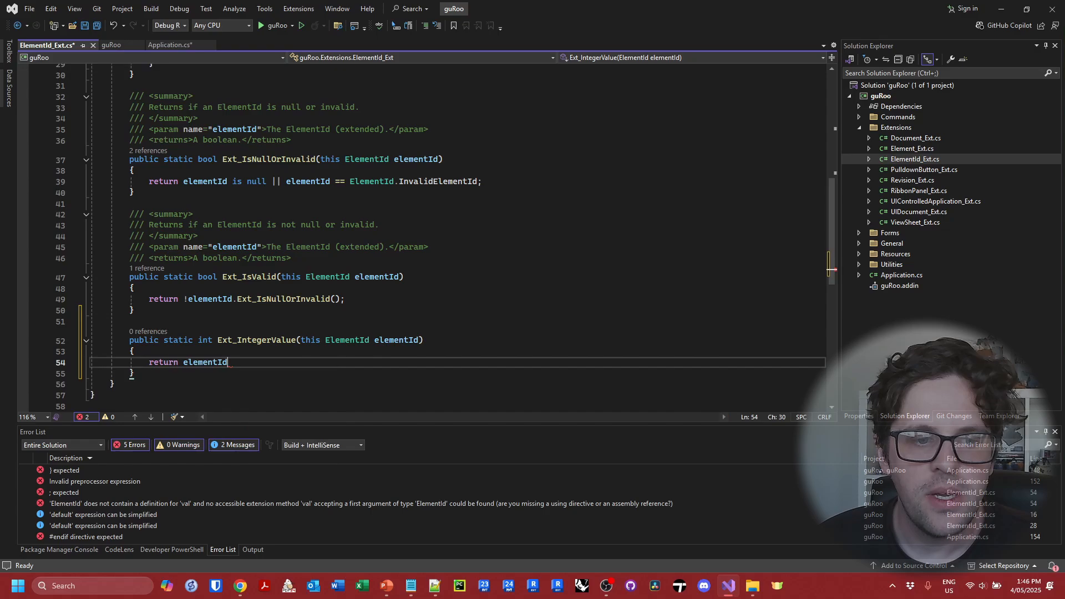
type(".IntegerValue;")
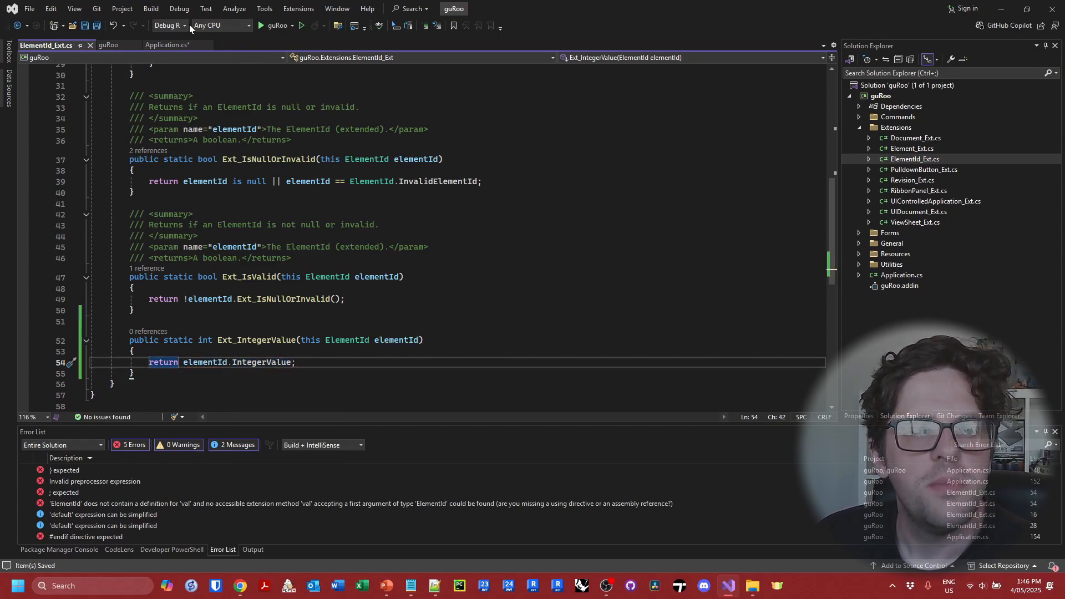
Try swapping IntegerValue for the Value property, then clear the method body.
left_click(183, 26)
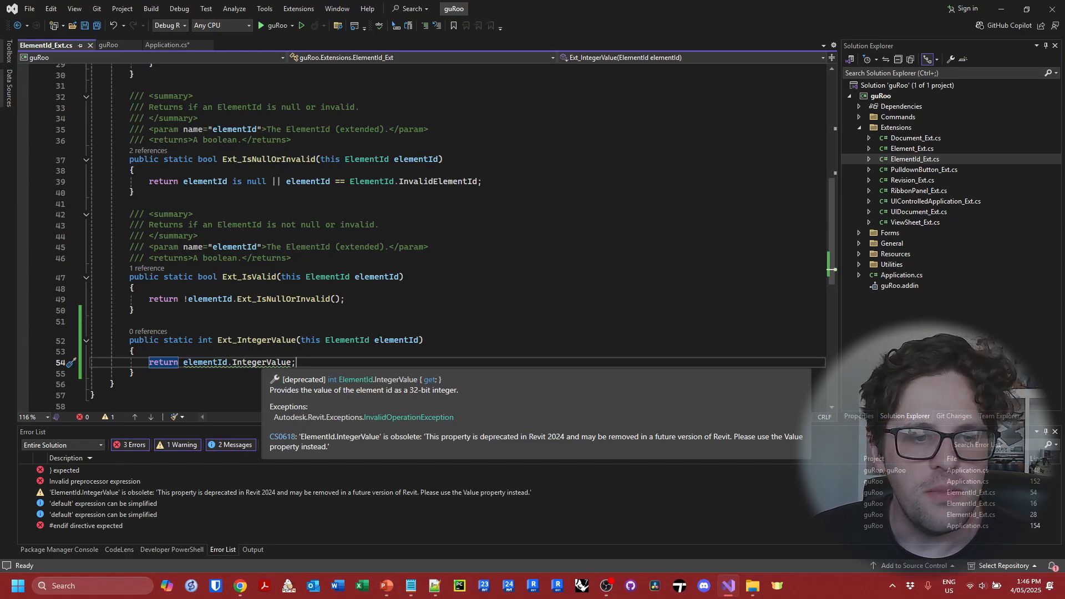
type("Va")
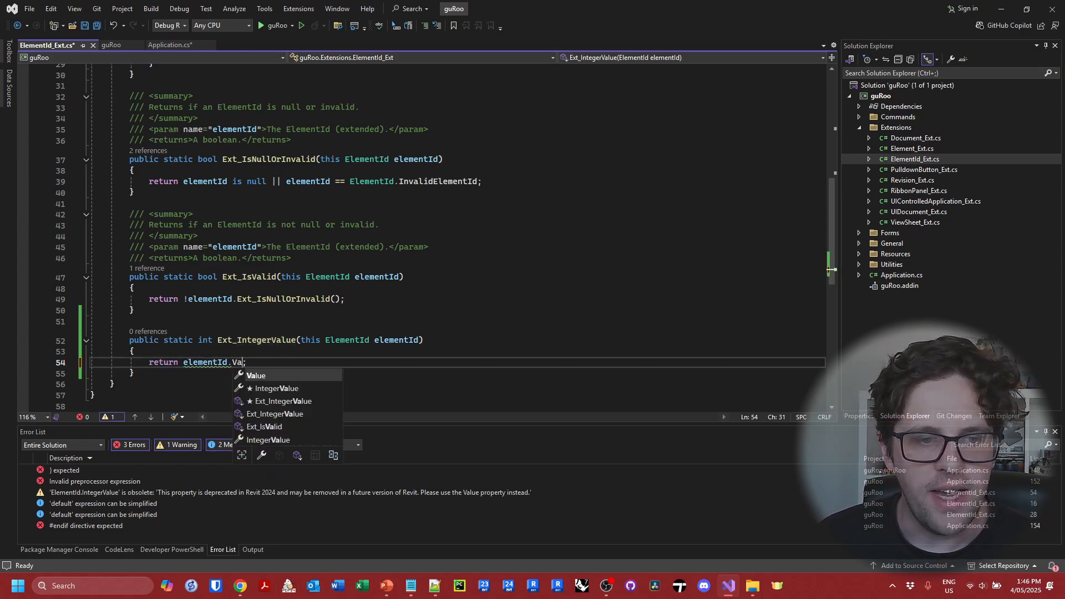
key("Tab")
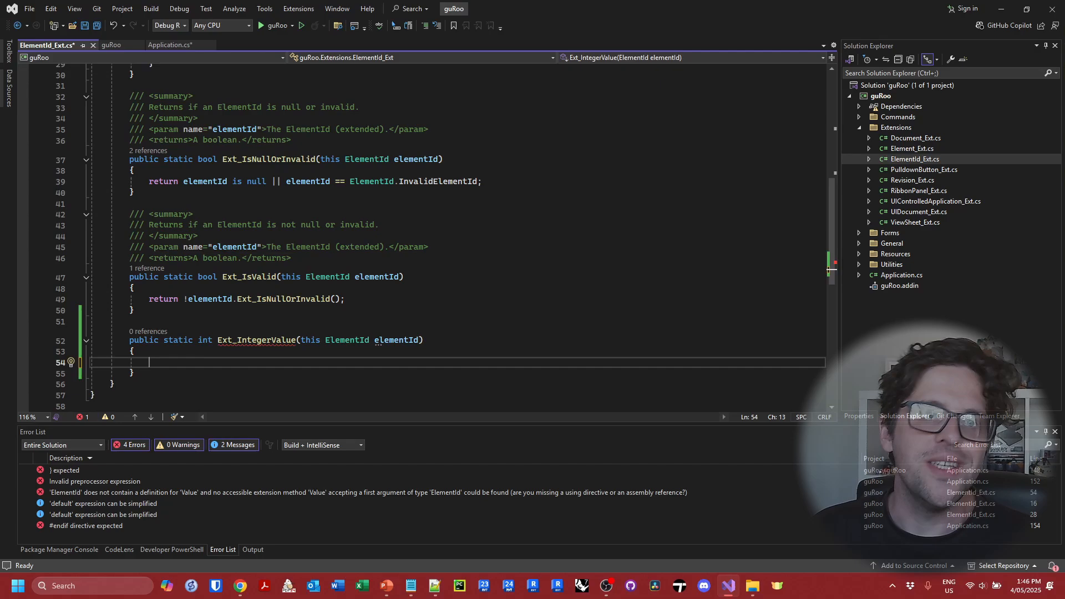
Add a guard returning -1 when elementId is null or invalid.
type("if (!elementId.Ext_IsValid())")
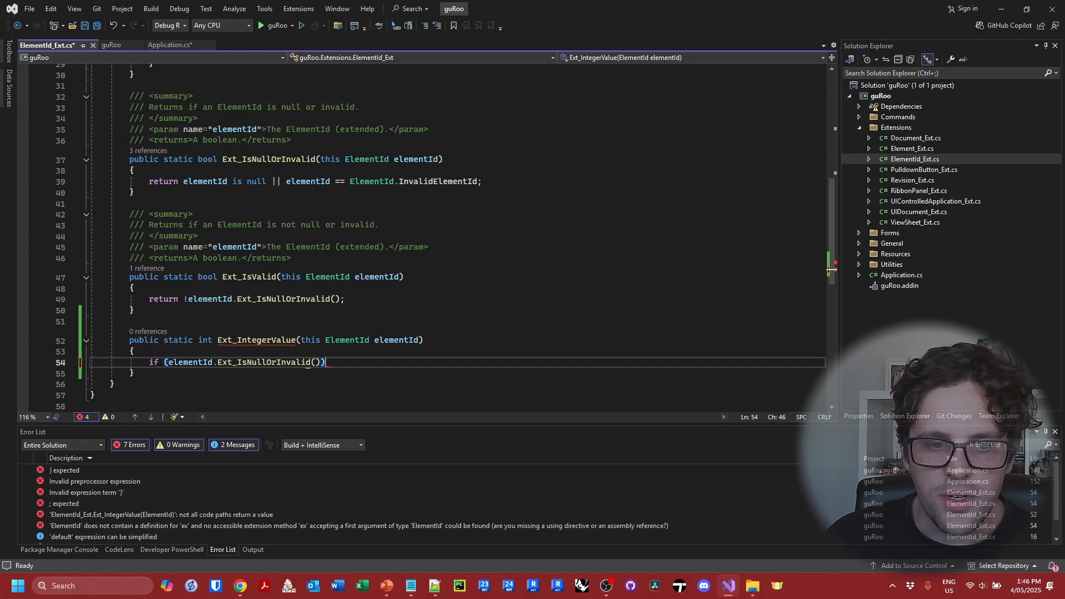
type("{ return 0; }")
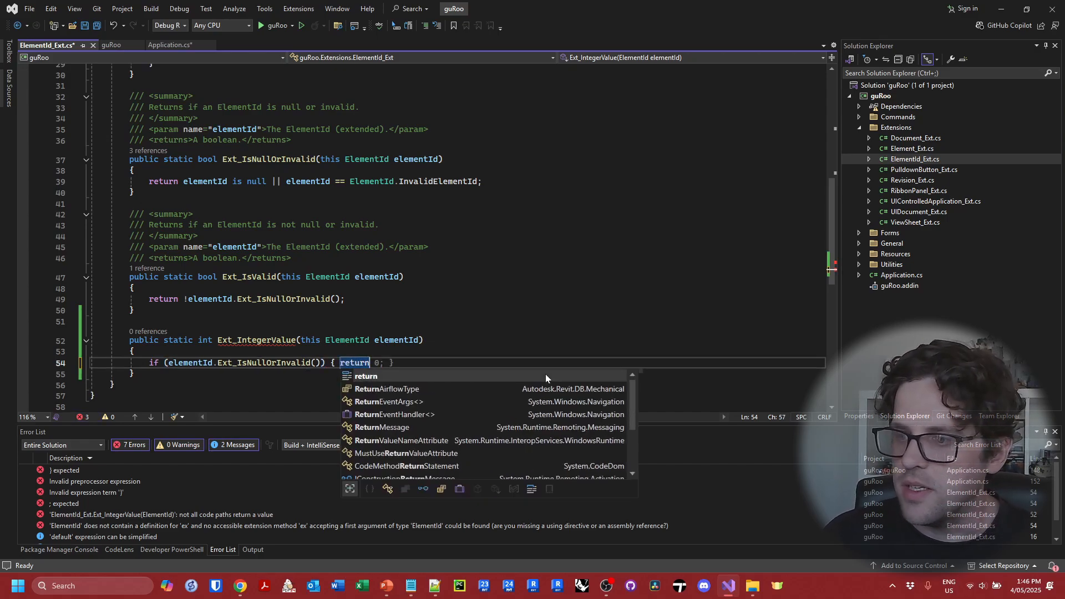
type("-1;")
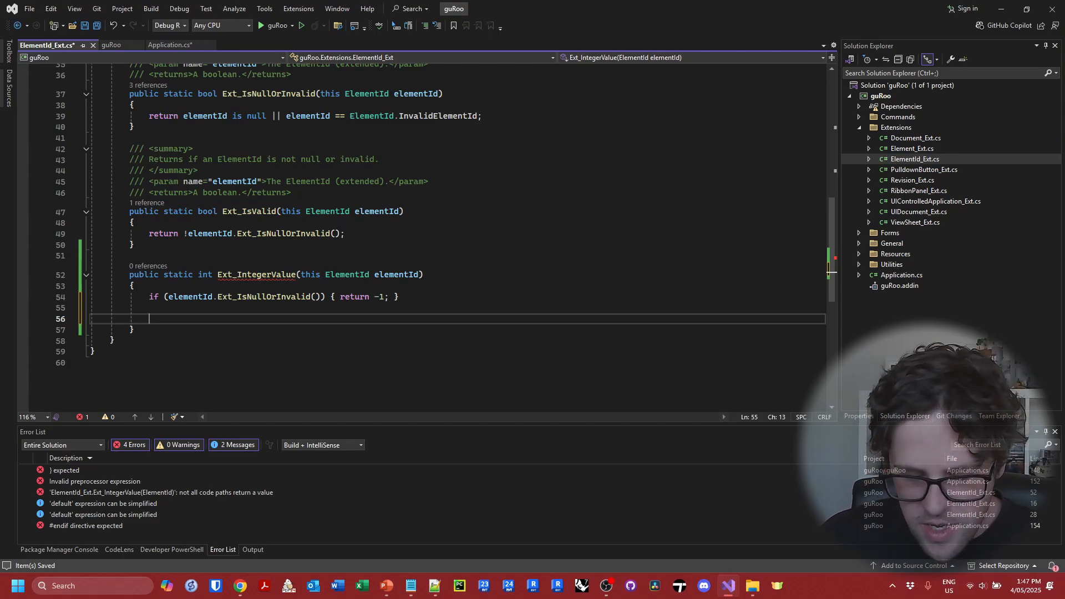
Add returns of (int)elementId.Value and elementId.IntegerValue, with space opened above them.
type("return elementId.Ext_IntegerValue();")
type("return (")
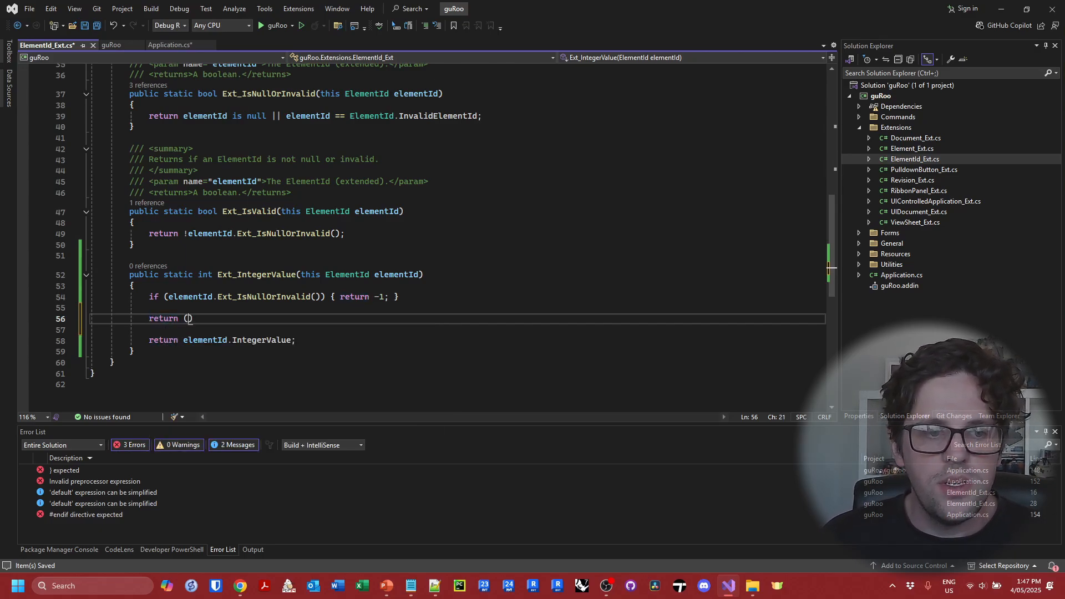
type("int")
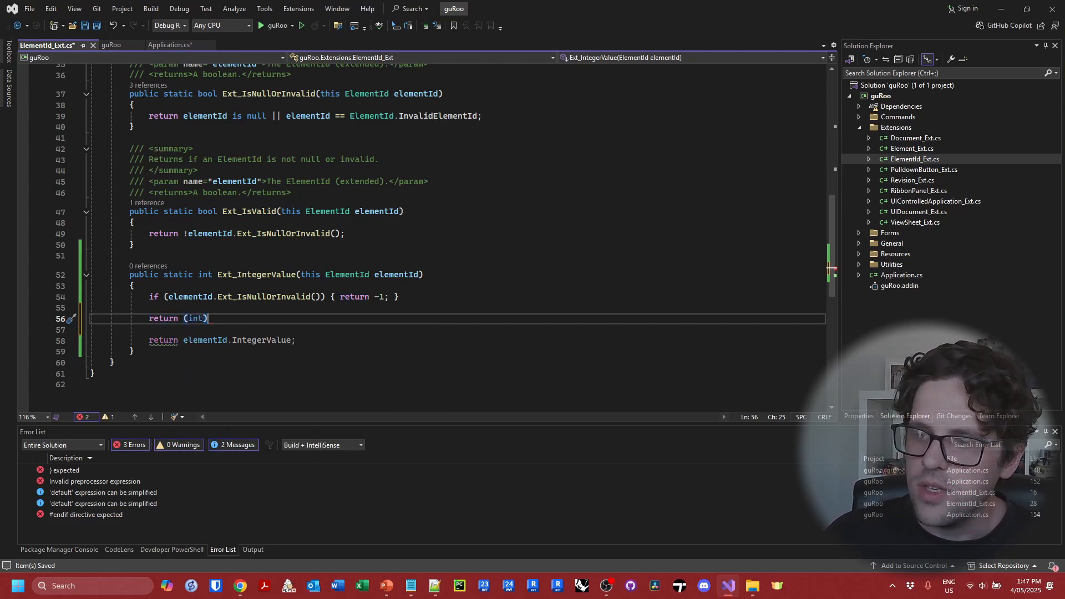
type("elementId.Value;")
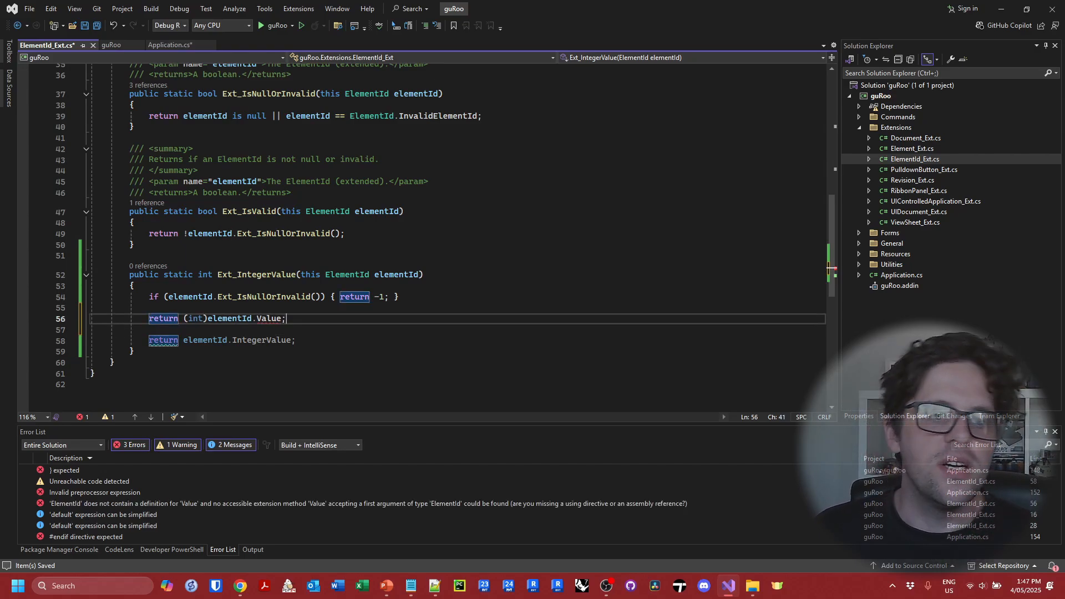
left_click(168, 25)
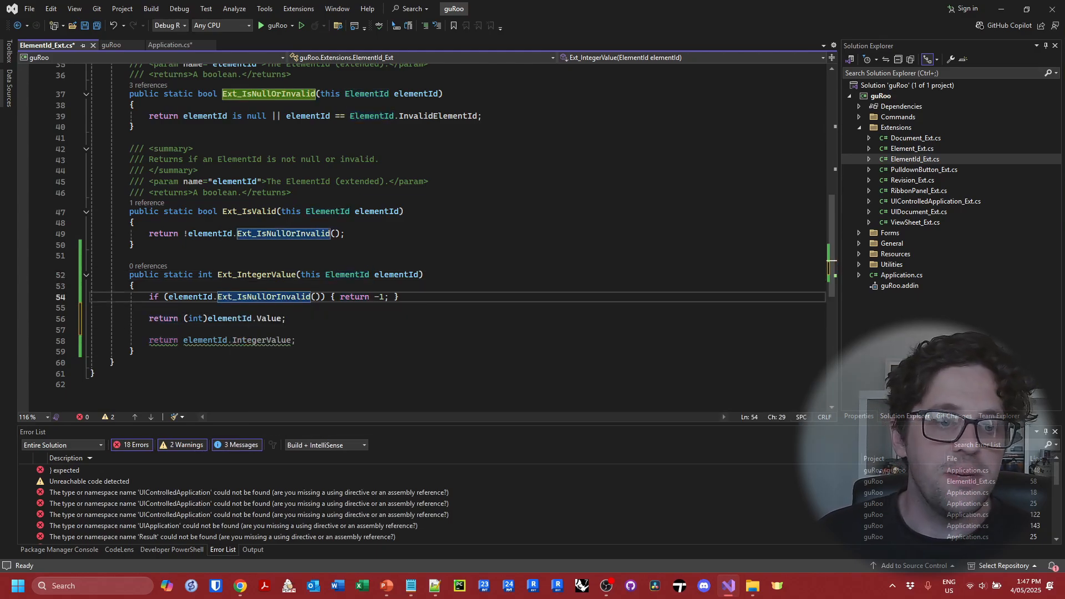
key("enter")
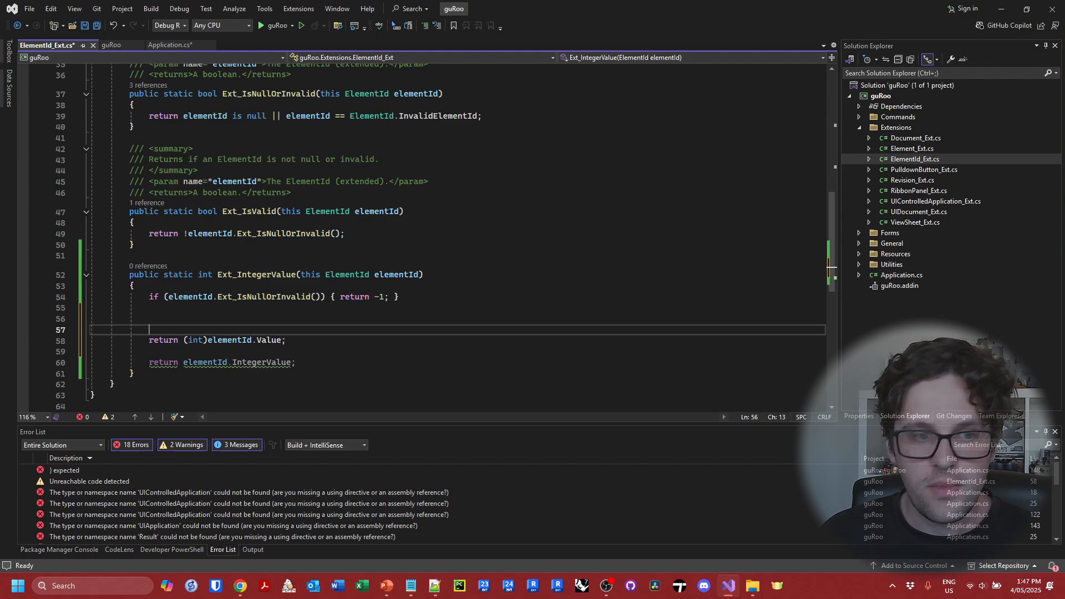
Wrap the returns in #if REVIT2024 || REVIT2025 || REVIT2026, #else and #endif.
type("#if REVIT")
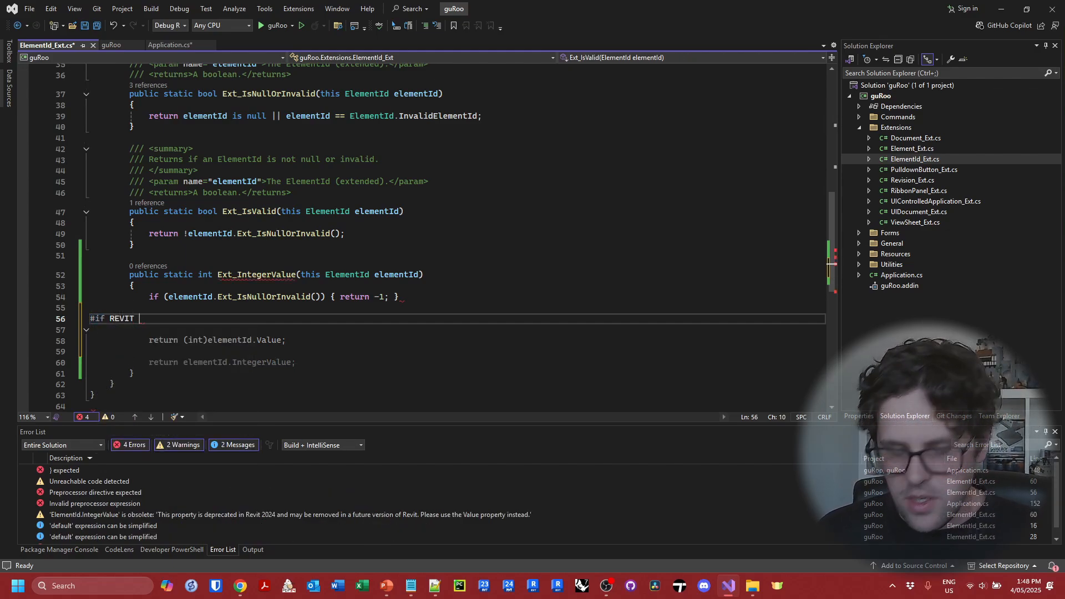
type("20")
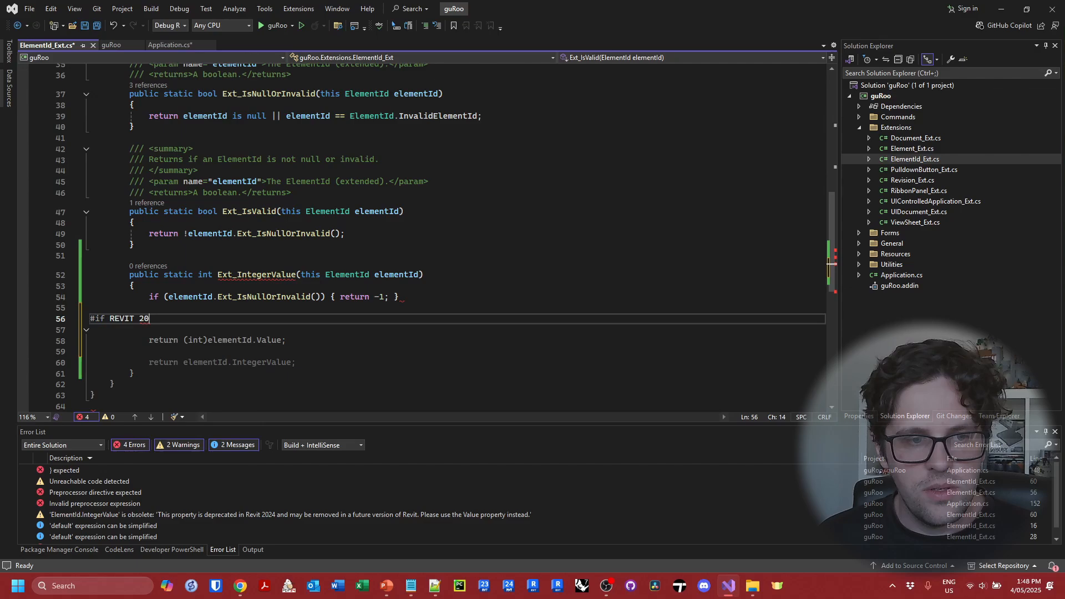
type("24")
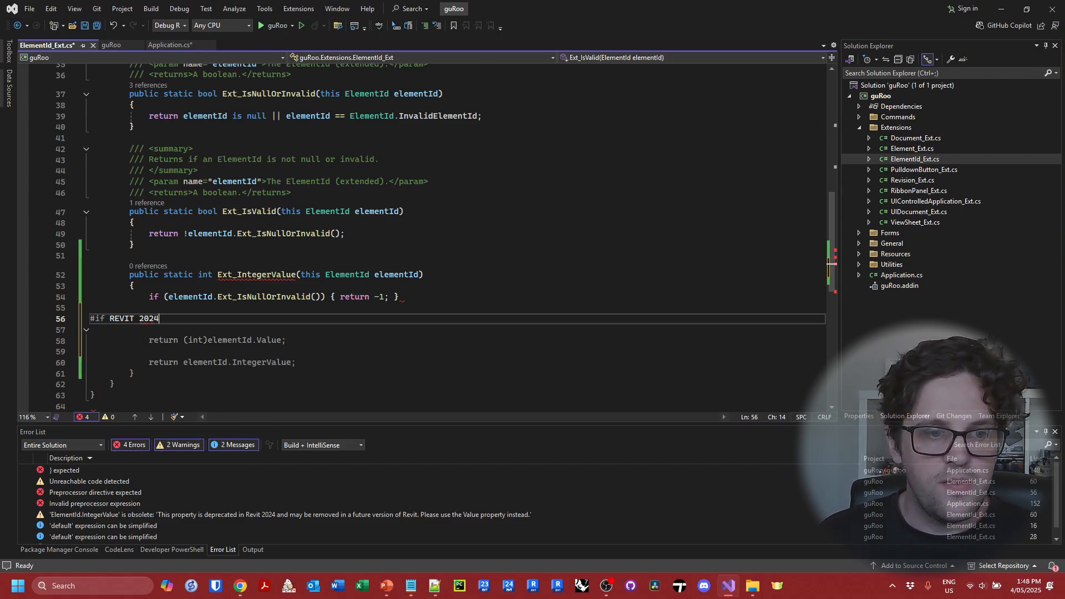
key("Backspace")
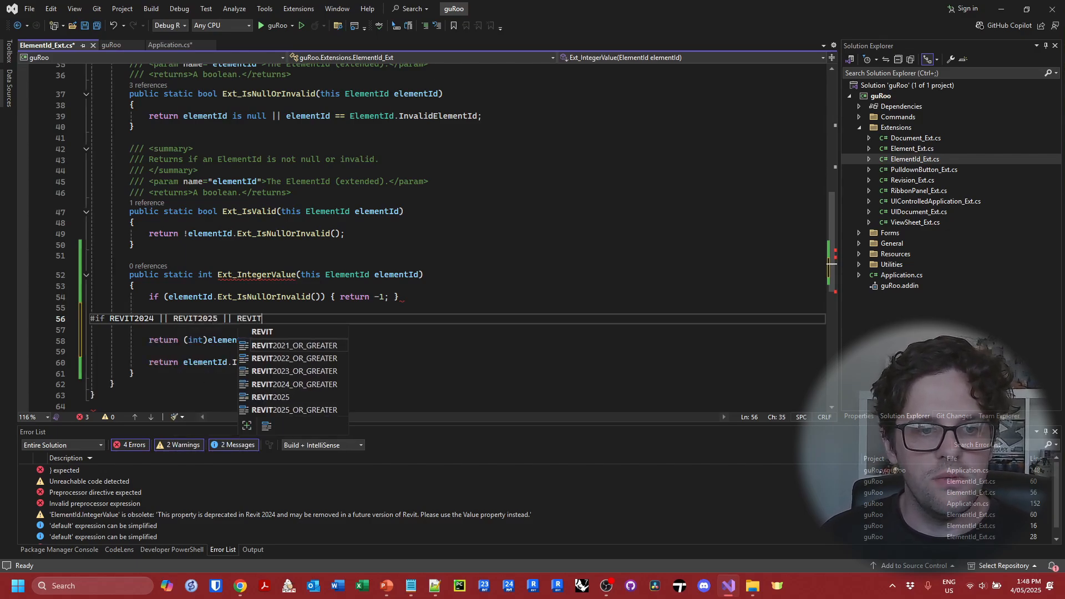
type("2026")
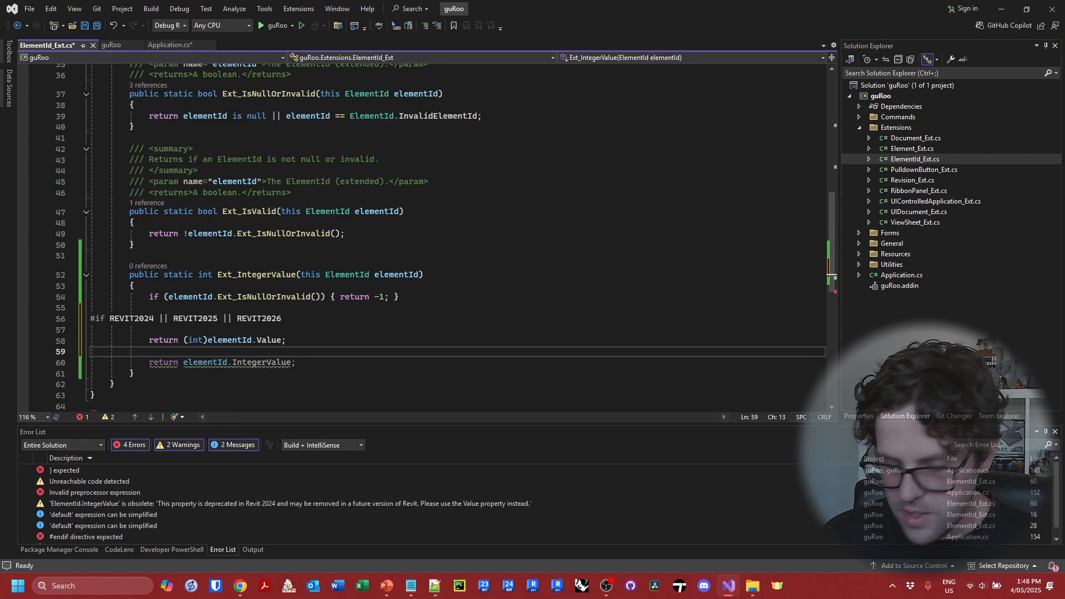
type("#else")
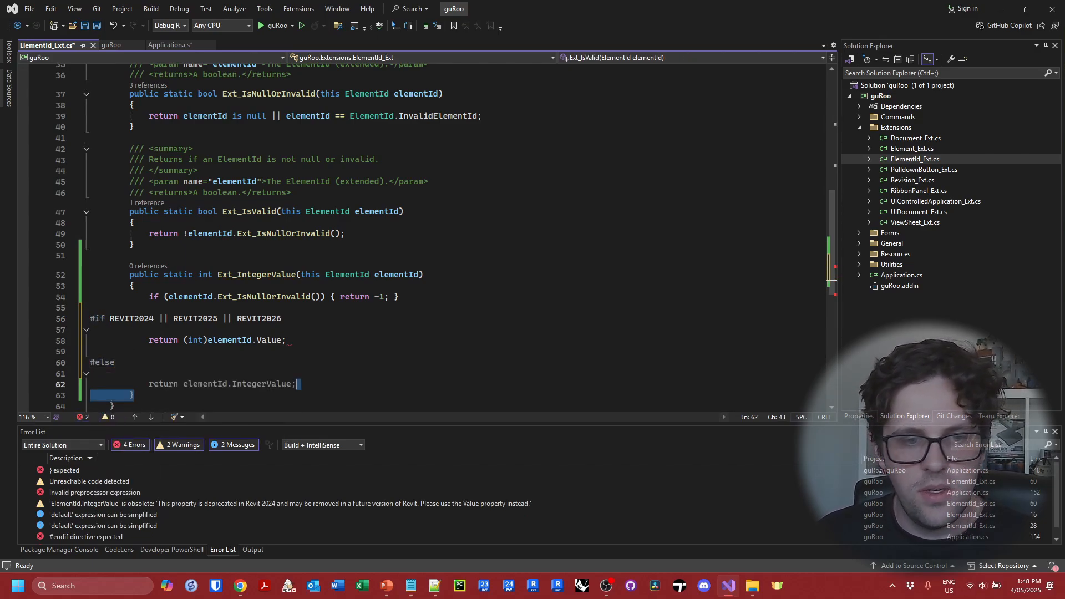
type("#endif")
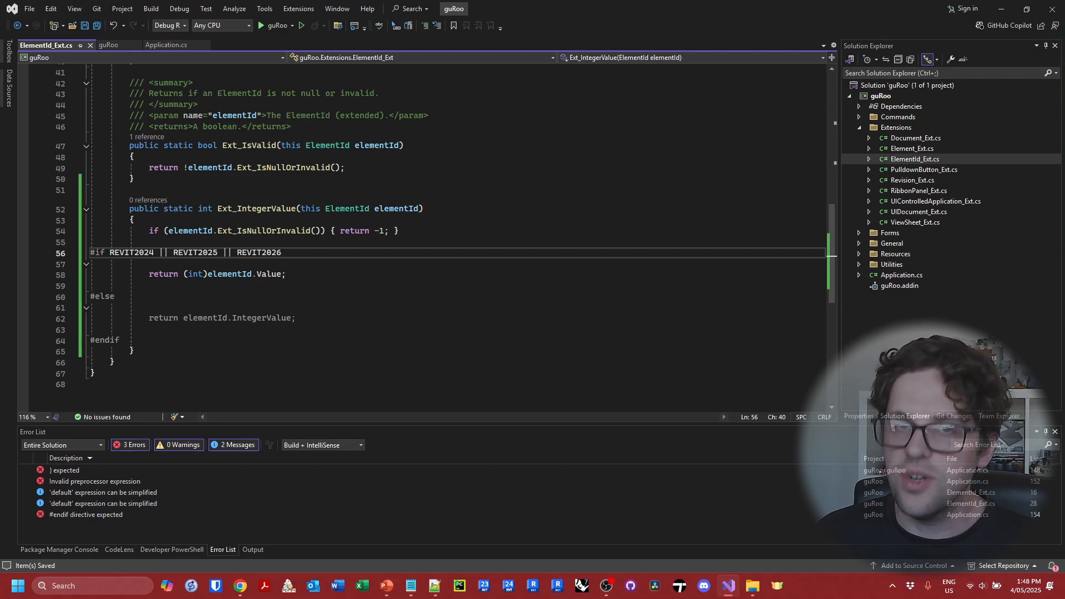
Check the Revit build configurations, then compact the block and use the REVIT2024_OR_GREATER condition.
left_click(169, 25)
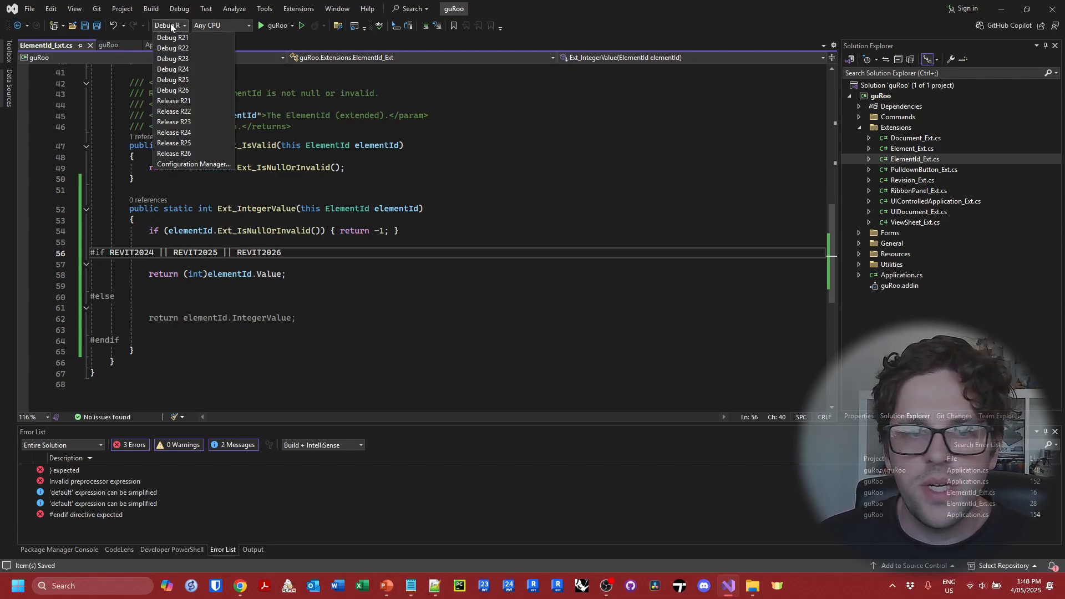
mouse_move(193, 58)
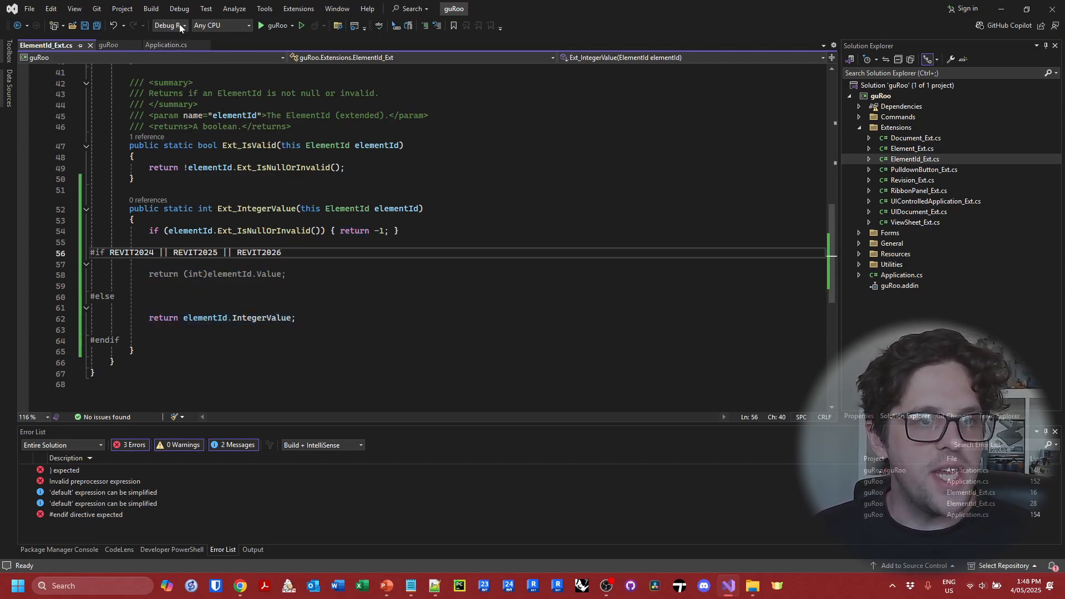
left_click(168, 26)
type("#if REVIT2024")
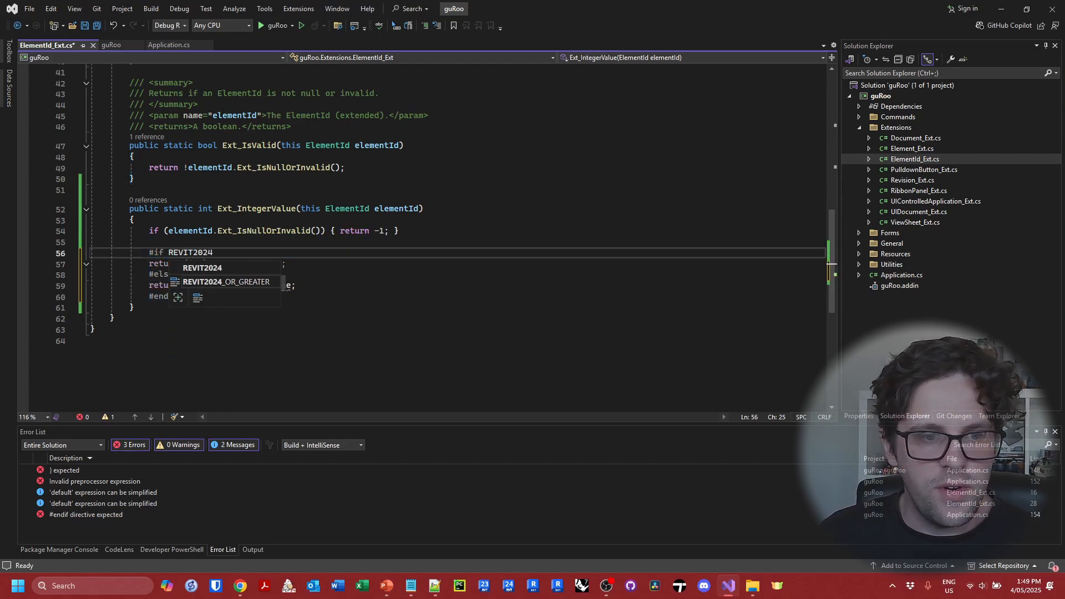
key("Tab")
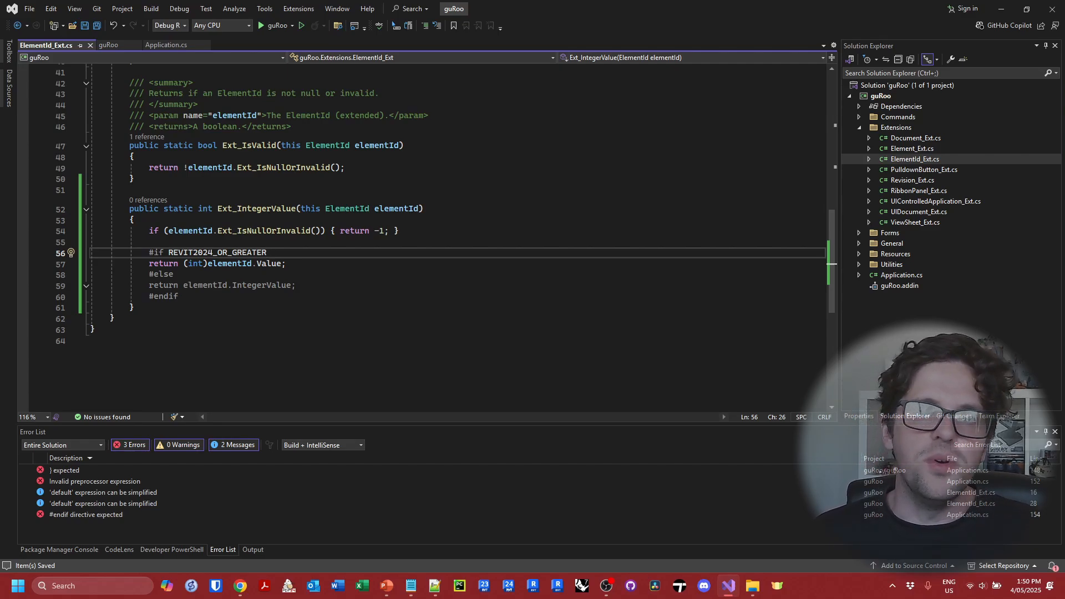
Begin rearranging the return lines so IntegerValue sits under the #if REVIT2024_OR_GREATER branch.
left_click(168, 25)
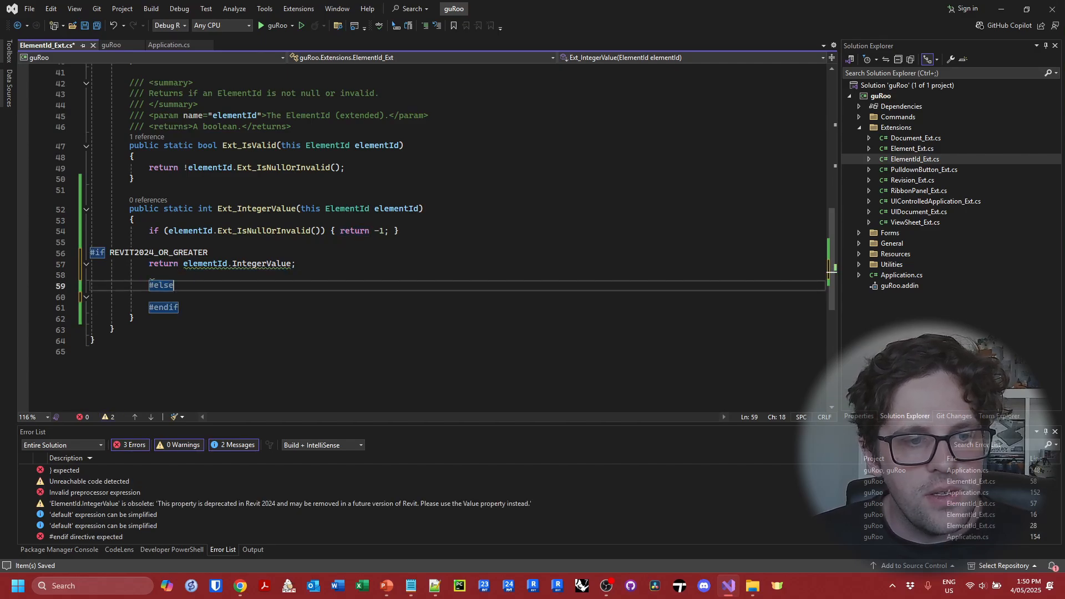
Add 'return (int)elementId.Value;' under #else and make the #if condition 'REVIT2021 || REVIT2022'.
type("return (int)elementId.Value;")
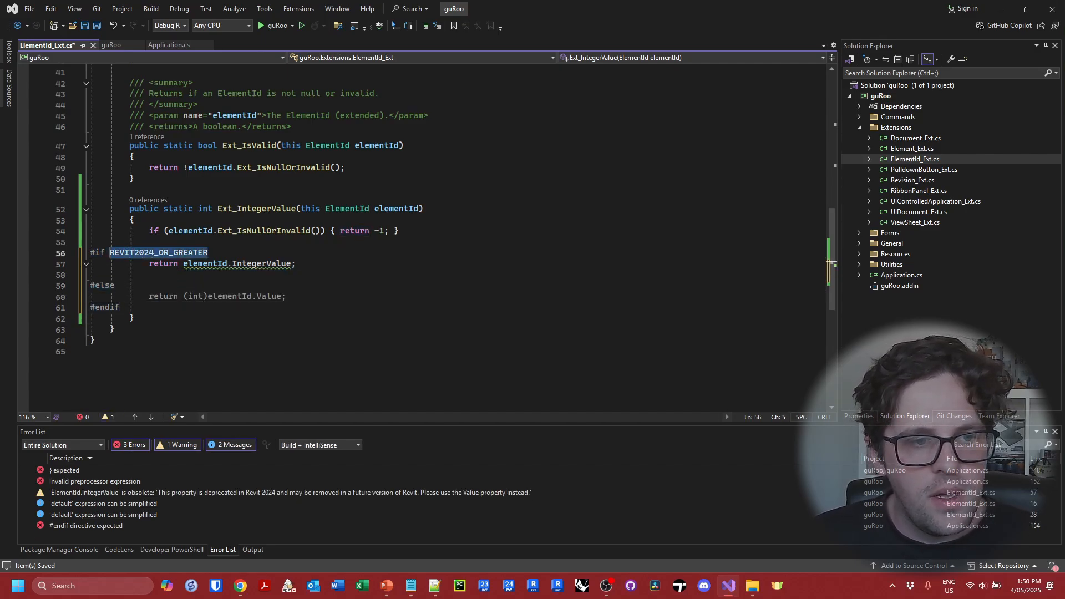
type("REV")
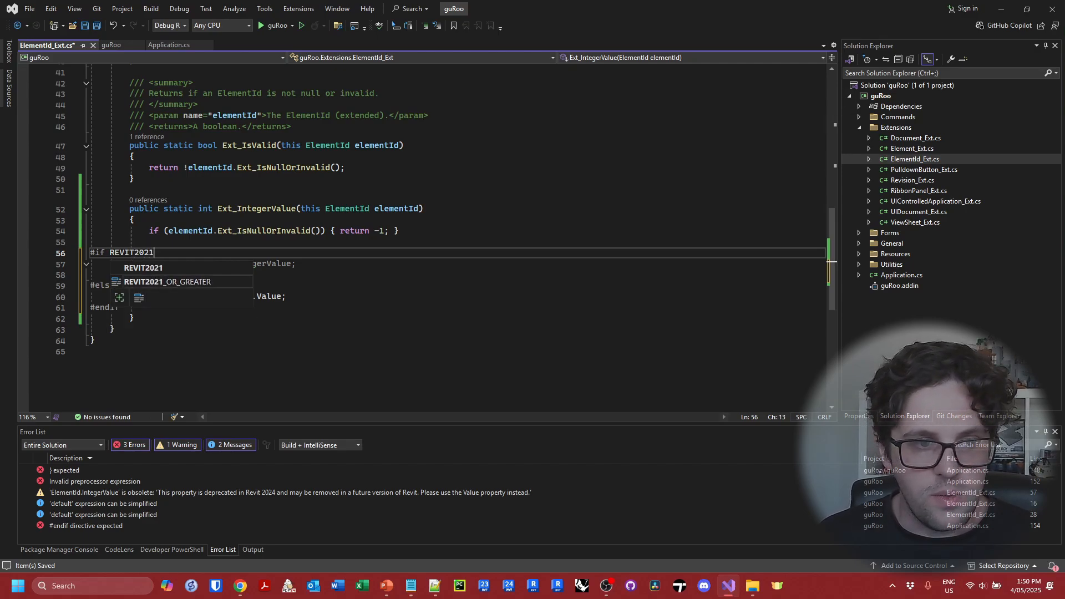
type("|| REVIT2022")
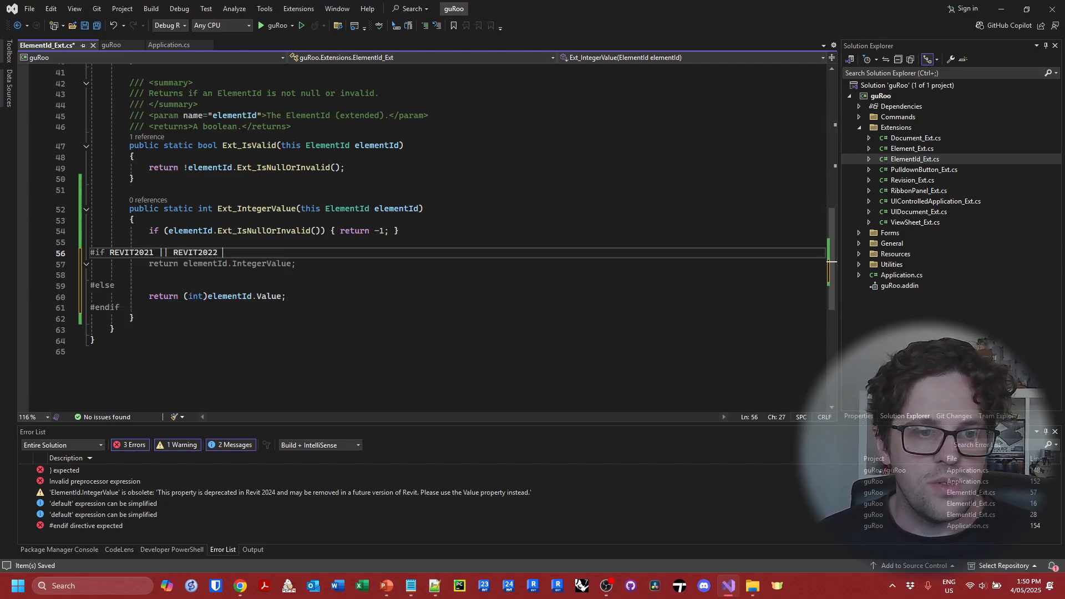